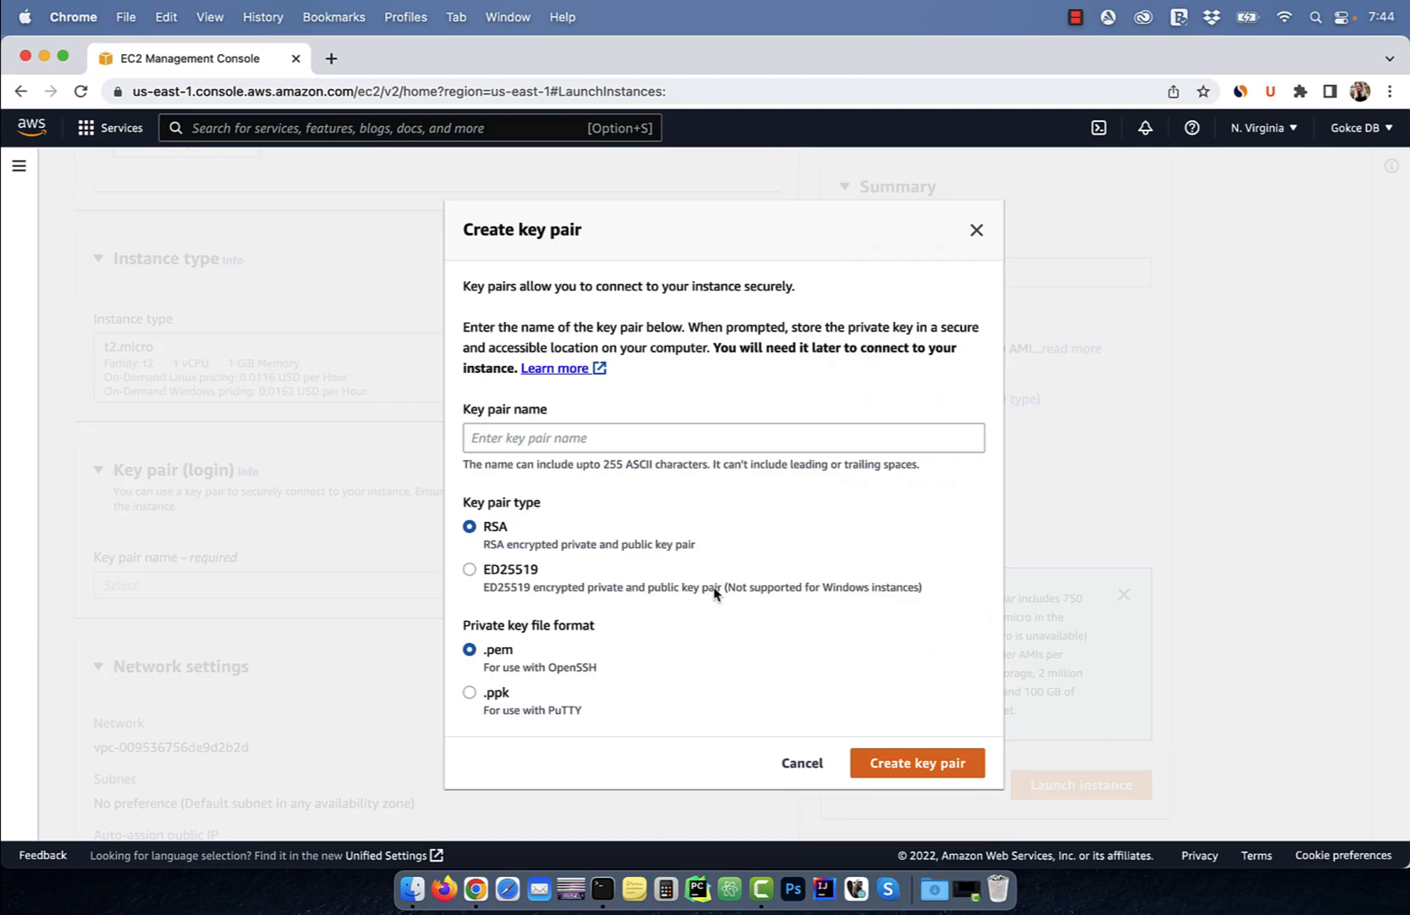
# Step: Close the Create key pair dialog and return to the Console Home page
pyautogui.click(916, 762)
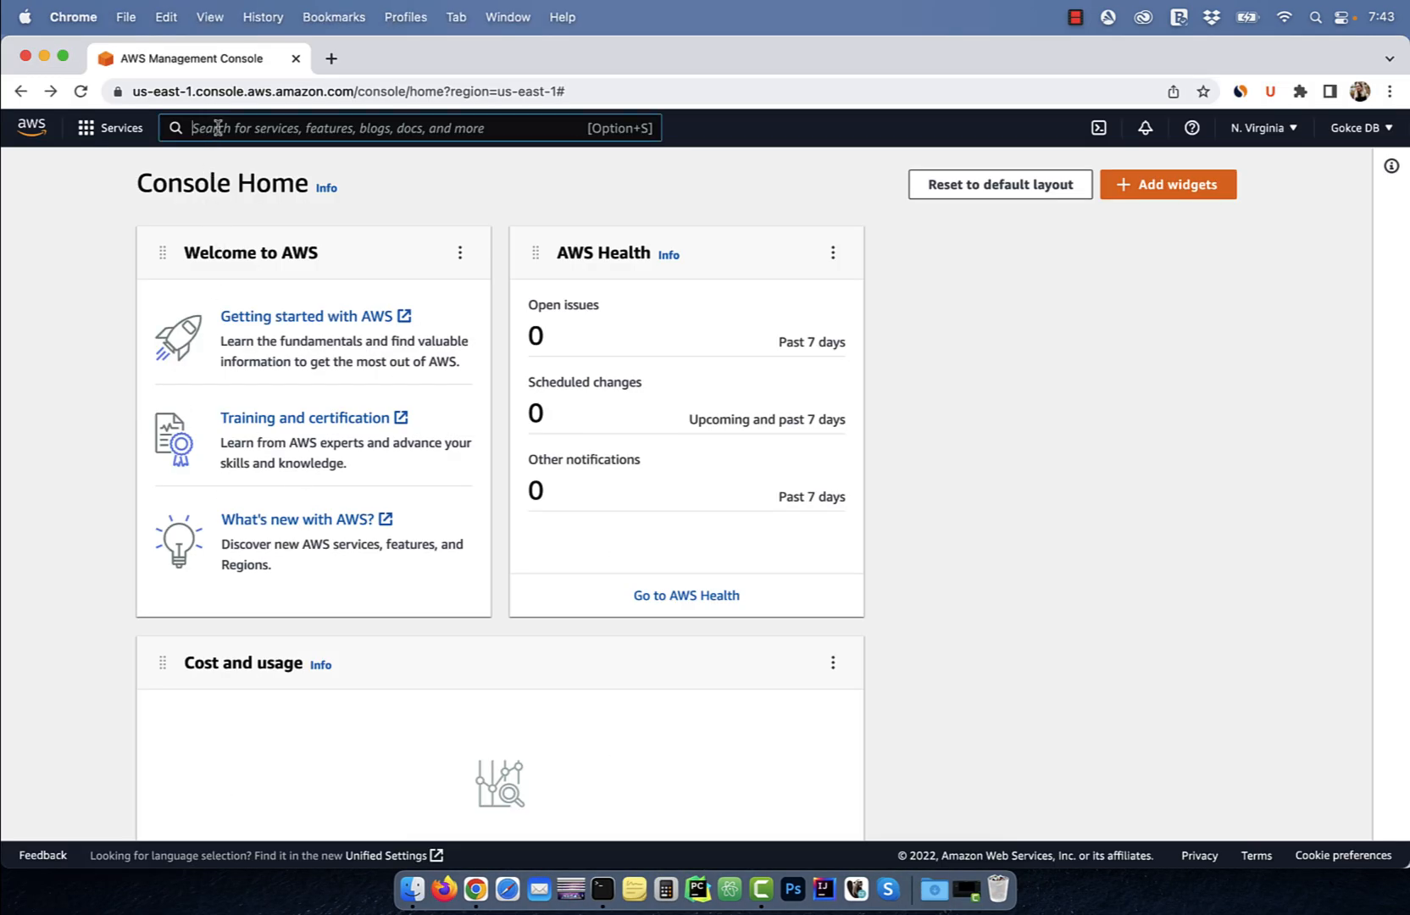
# Step: Find EC2 via the services search and begin launching a new instance
pyautogui.write('ec2')
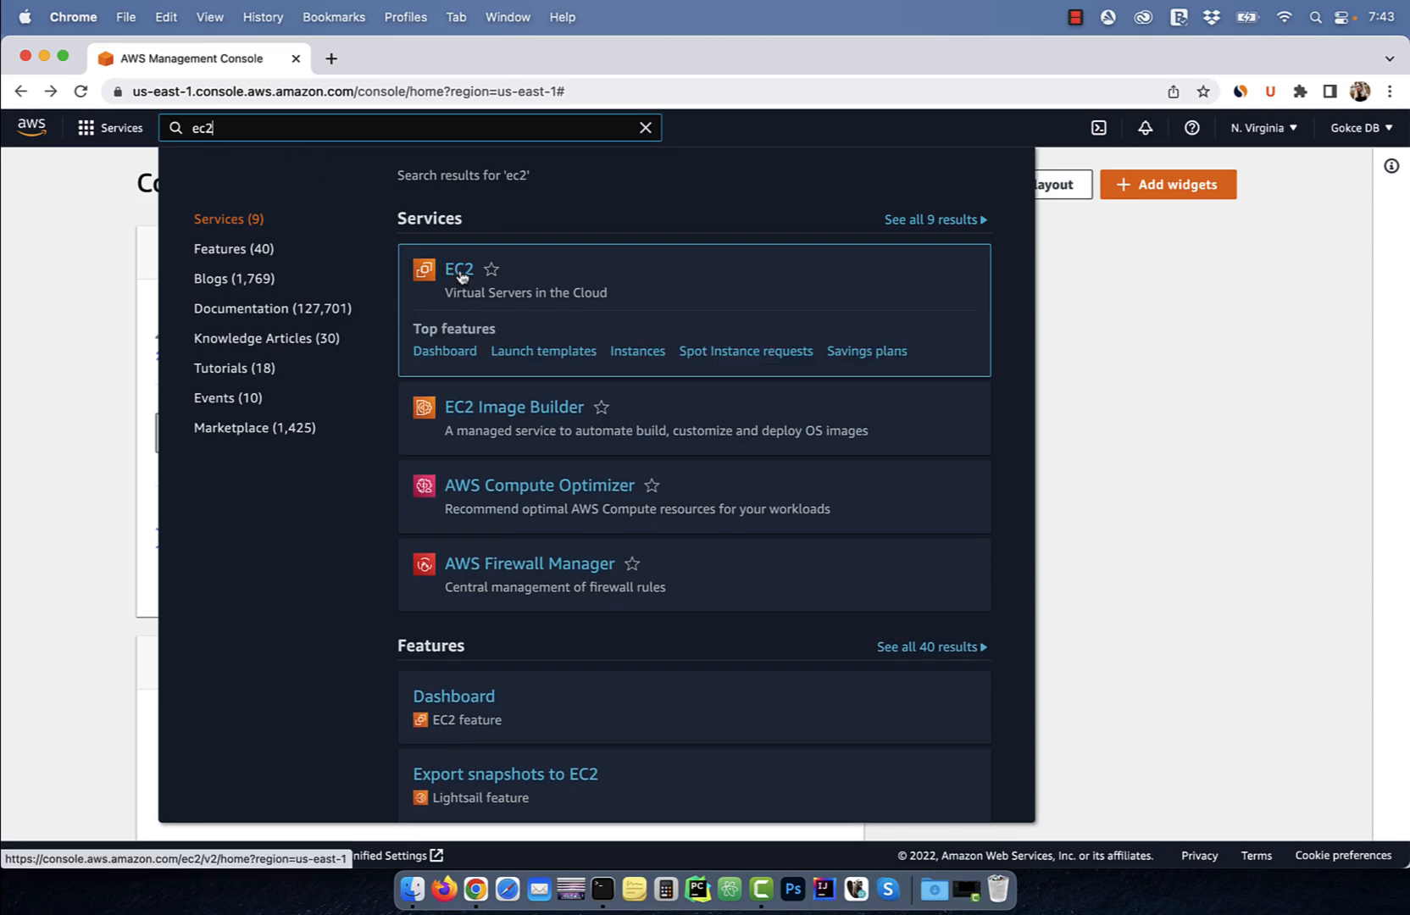
pyautogui.click(459, 269)
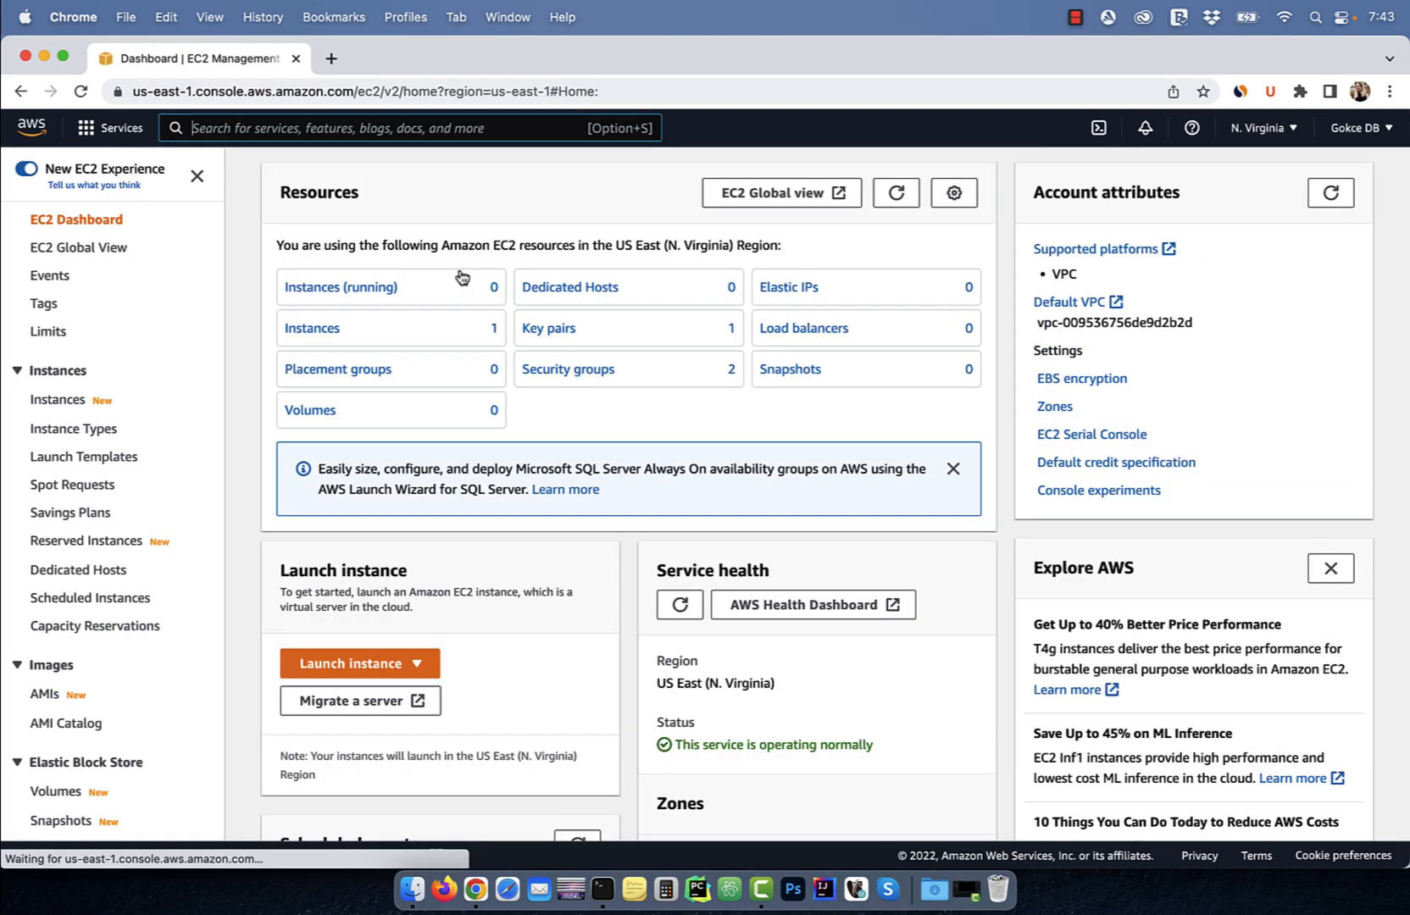
pyautogui.click(351, 663)
pyautogui.write('my')
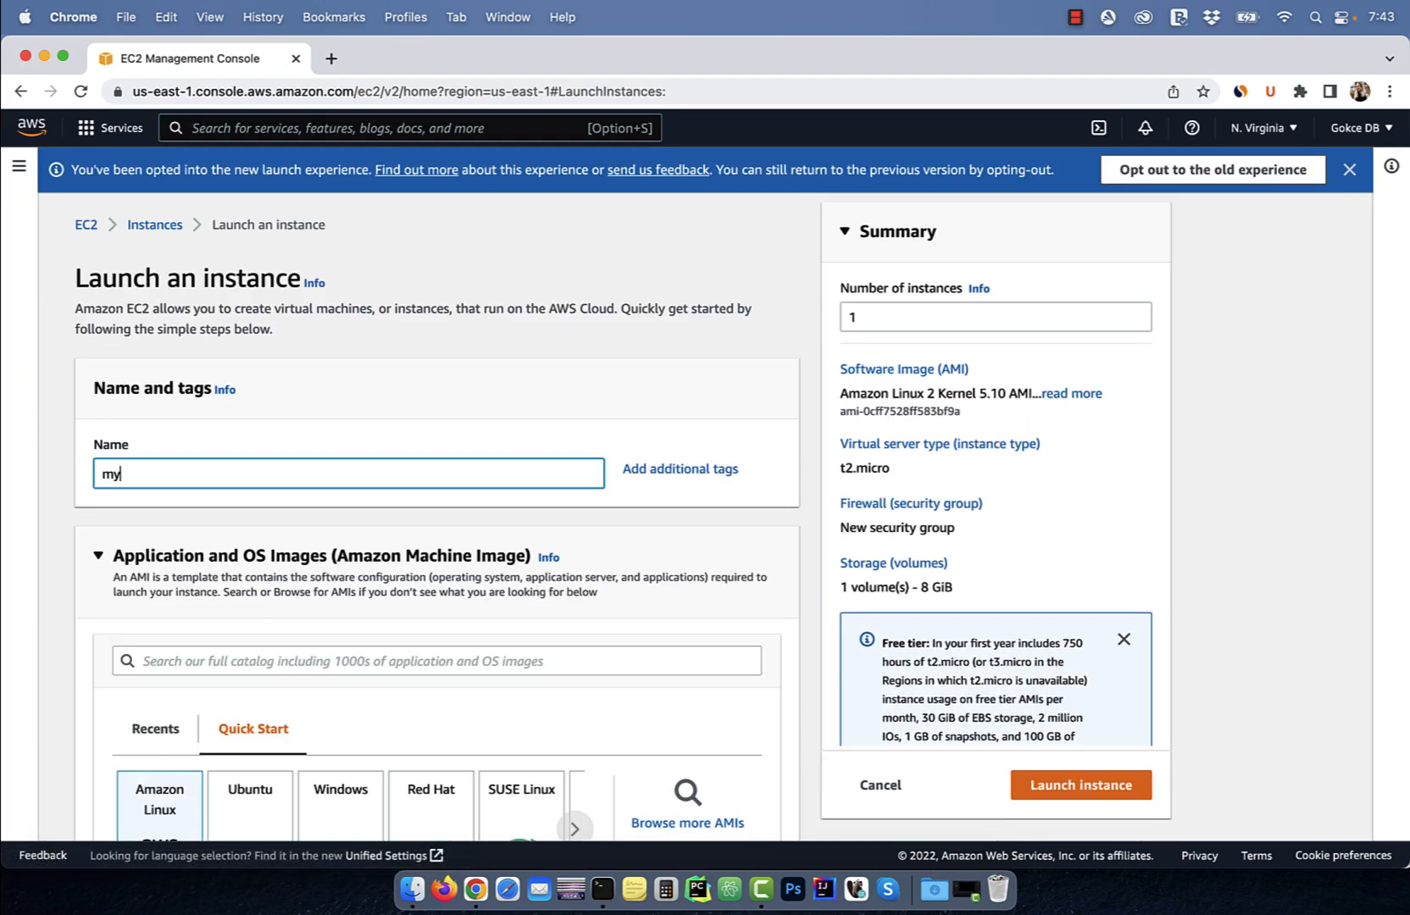
# Step: Name the instance 'my web server' with Amazon Linux 2 and free-tier t2.micro
pyautogui.write('web server')
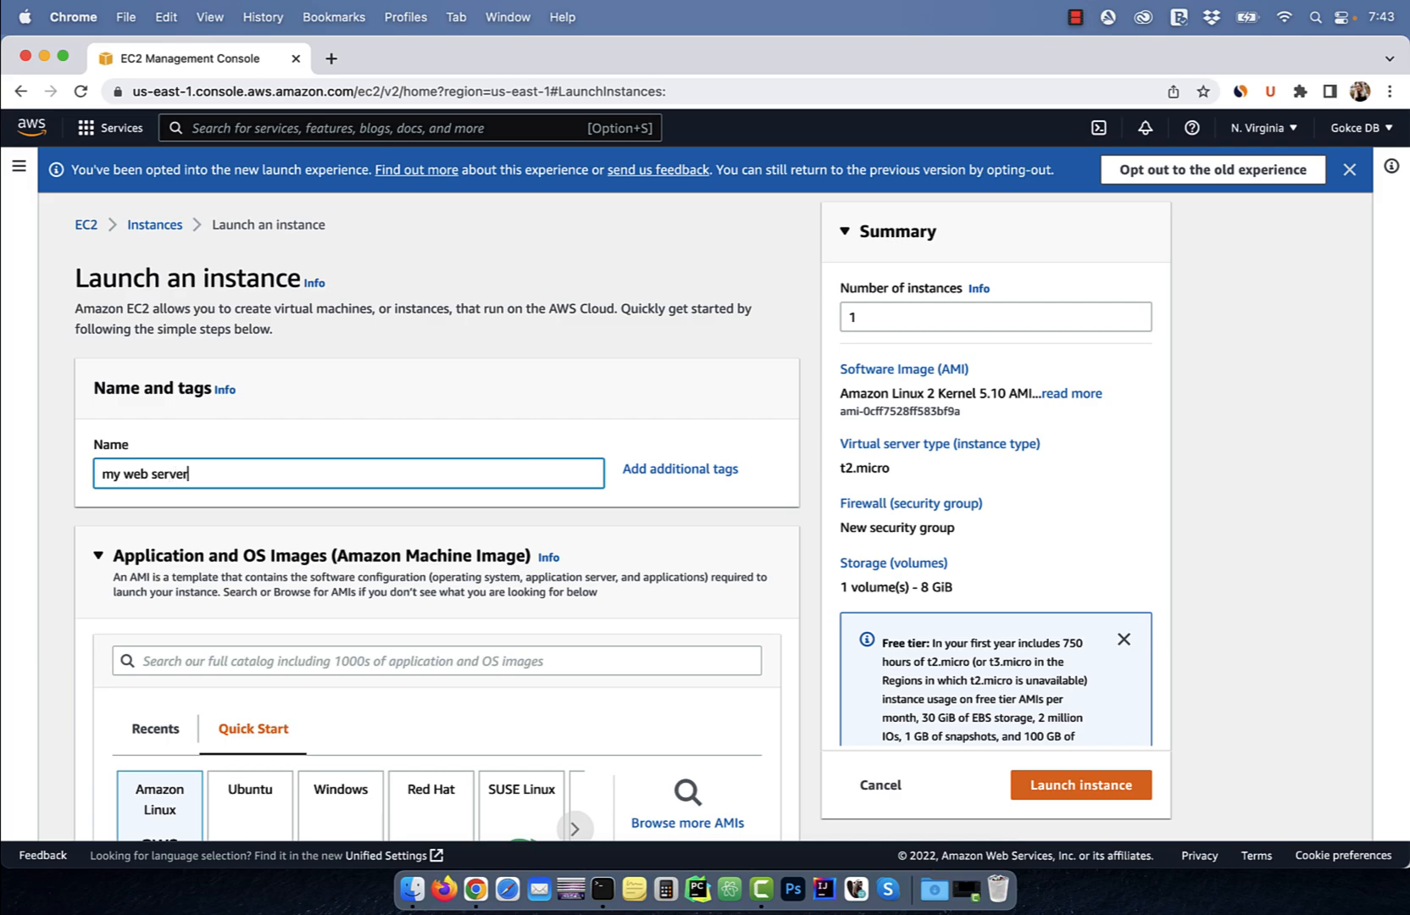
pyautogui.scroll(-3)
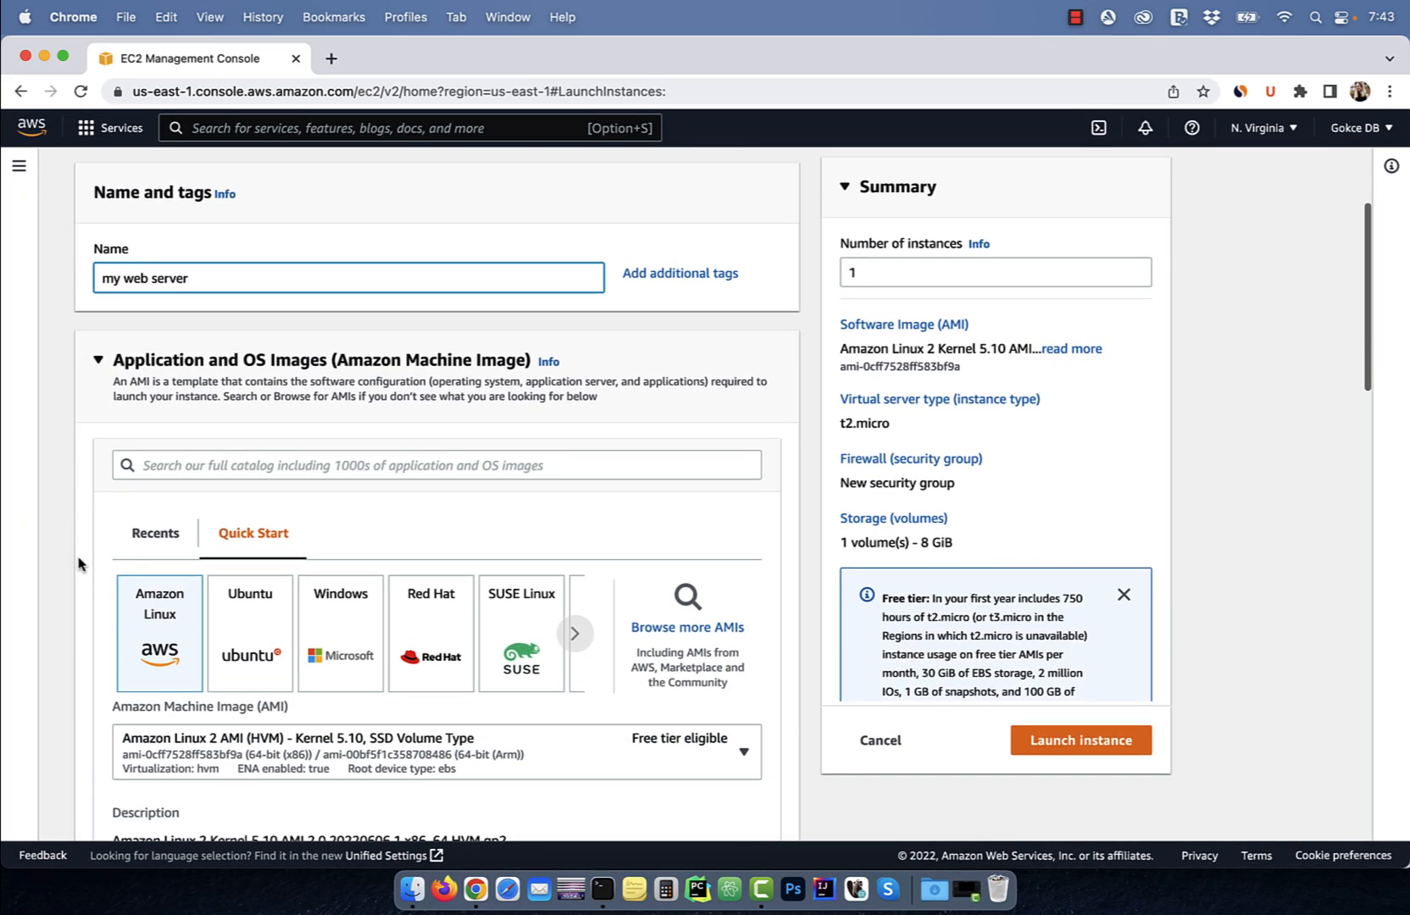
pyautogui.write('fr')
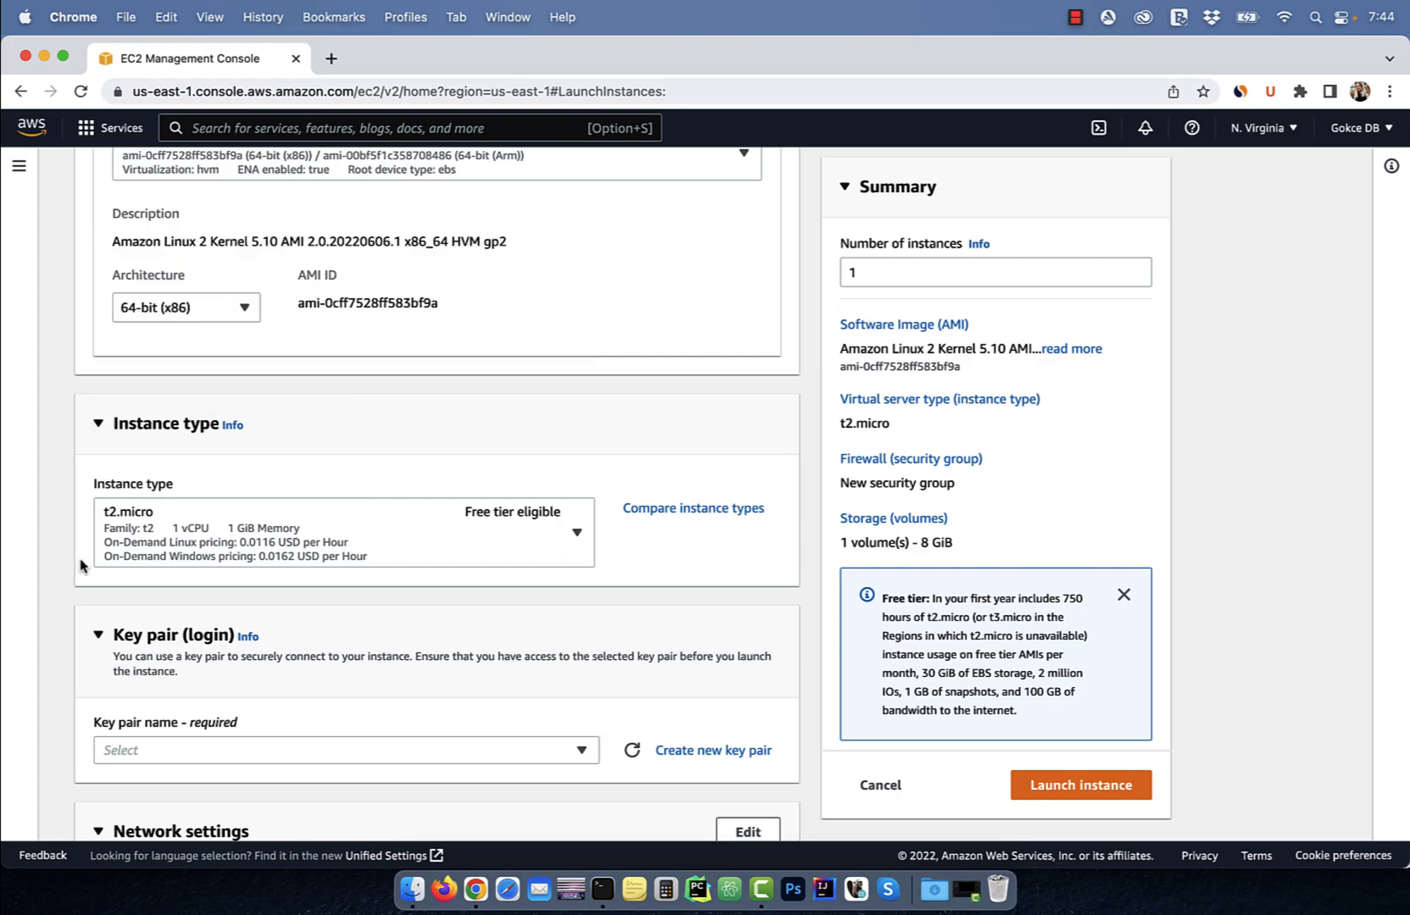
# Step: Create the RSA .pem key pair 'my-web-server', downloading it and selecting it for the instance
pyautogui.scroll(-3)
pyautogui.write('my-web-server')
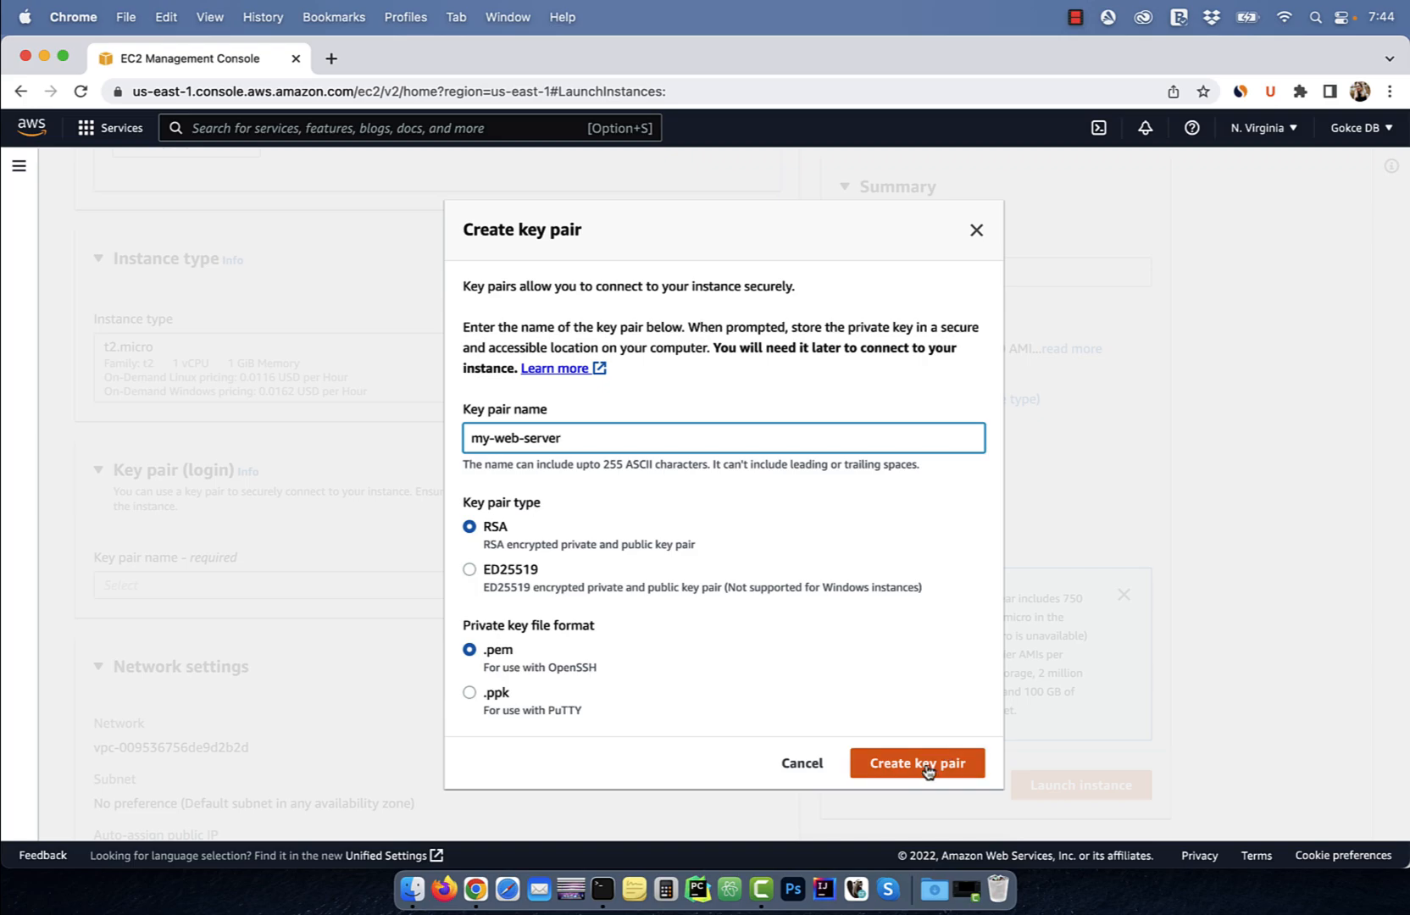
pyautogui.click(917, 763)
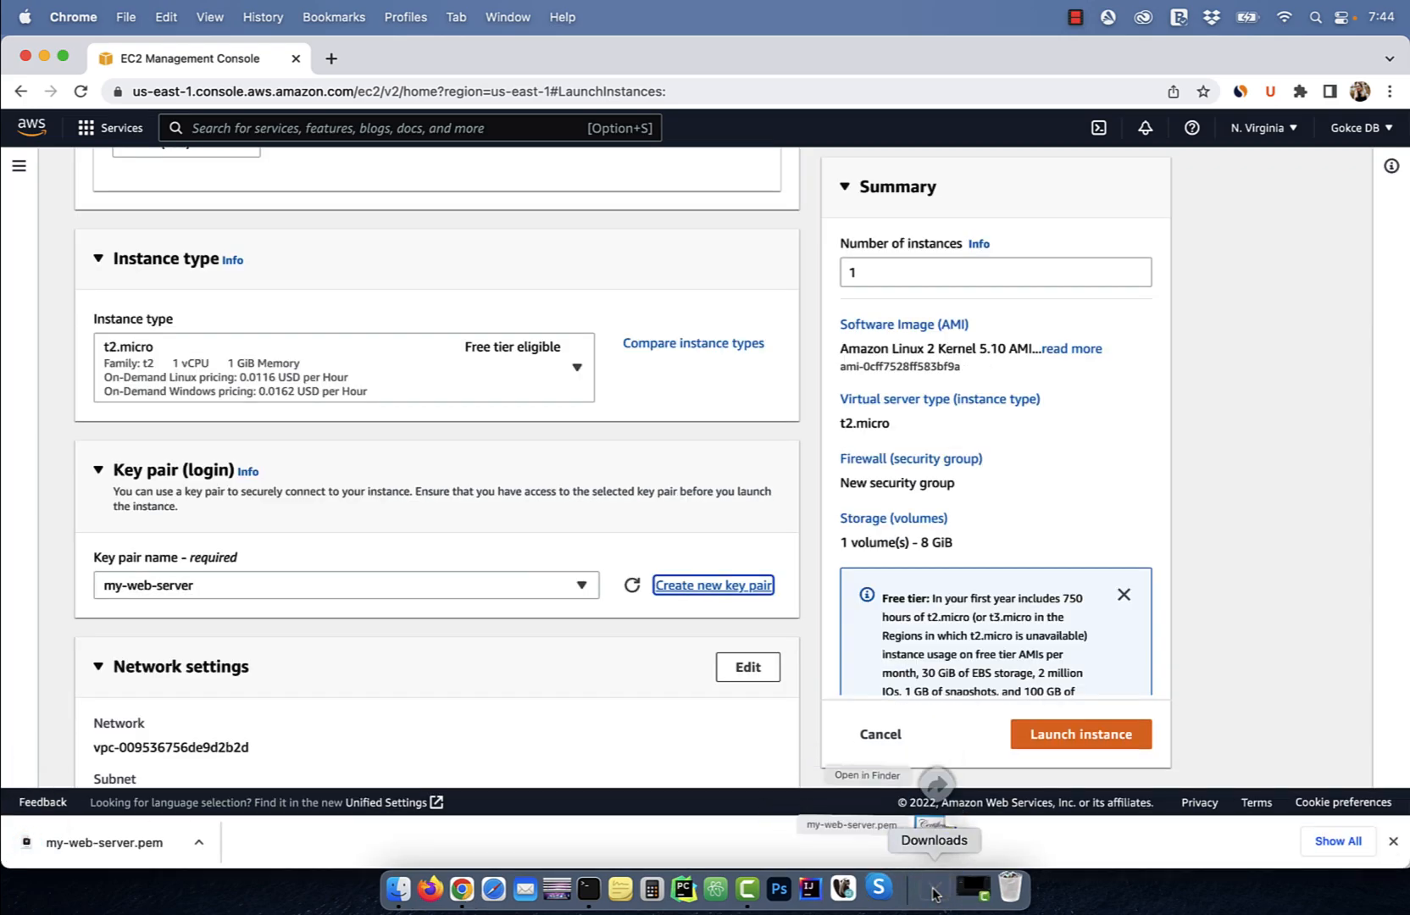
pyautogui.scroll(-3)
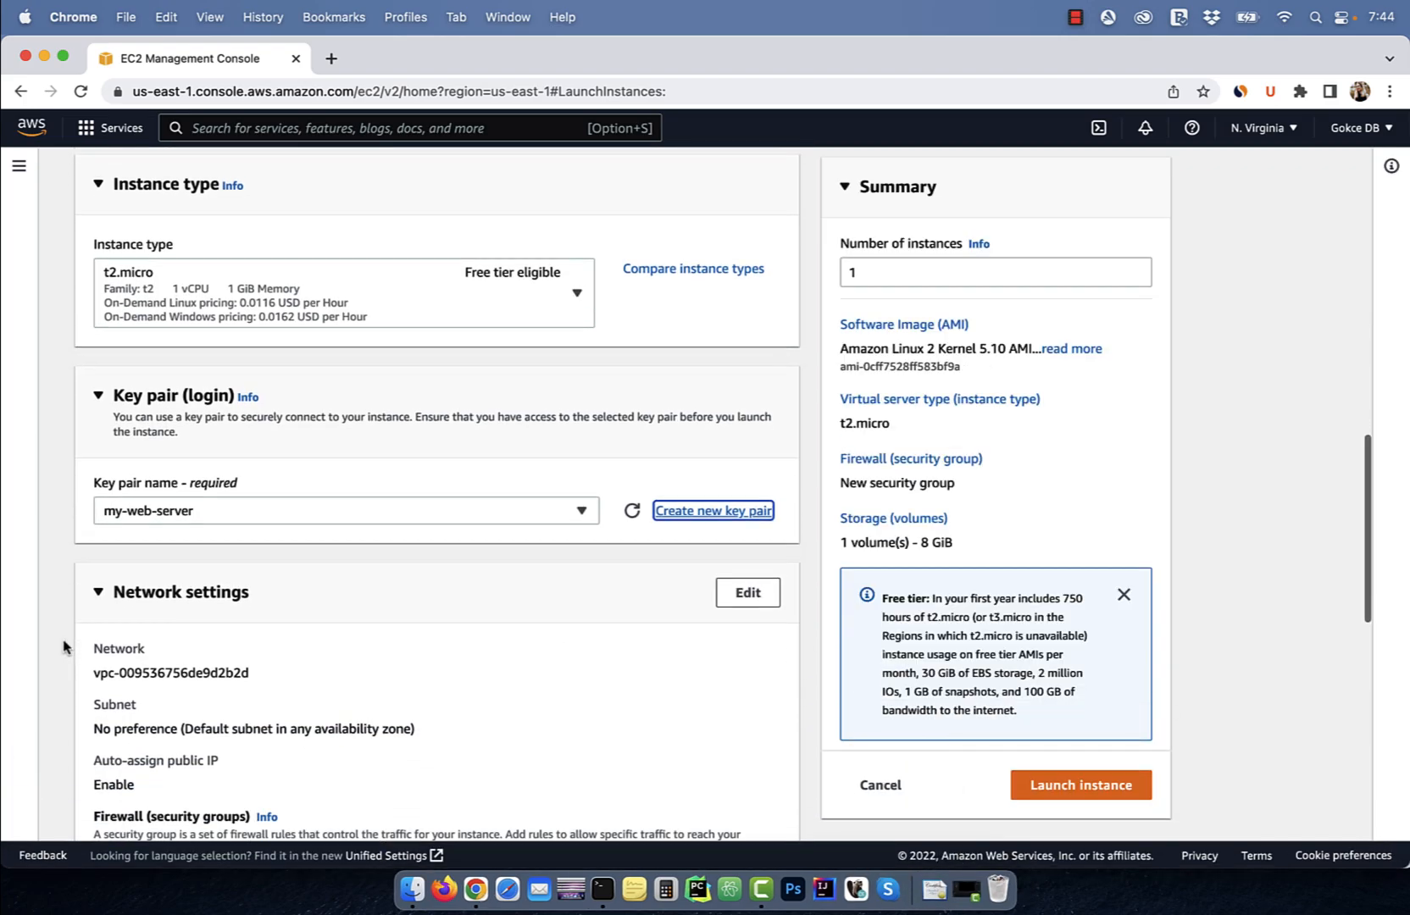
pyautogui.scroll(-3)
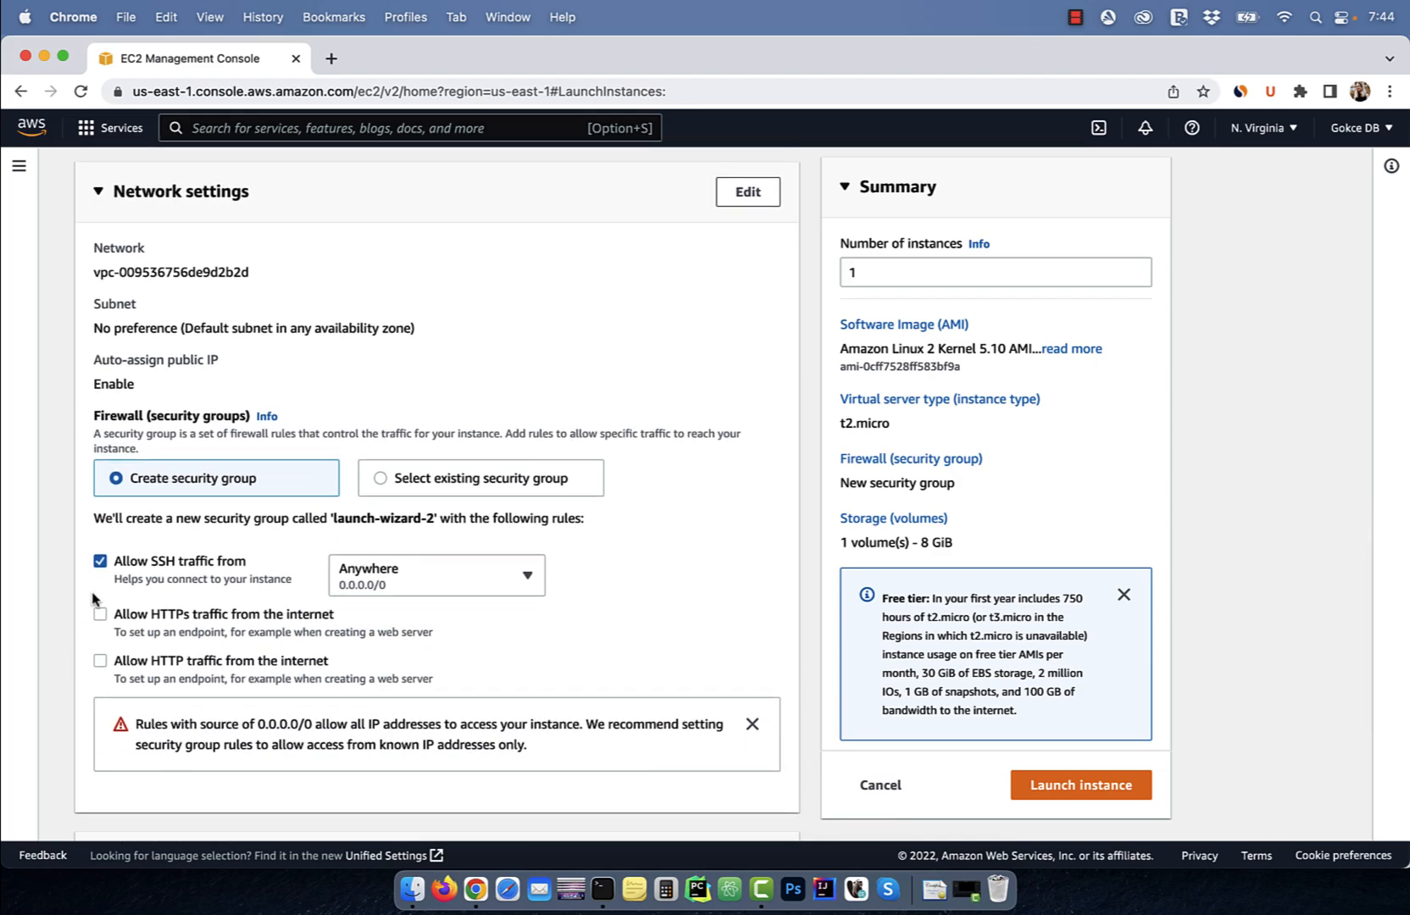
pyautogui.moveTo(63, 588)
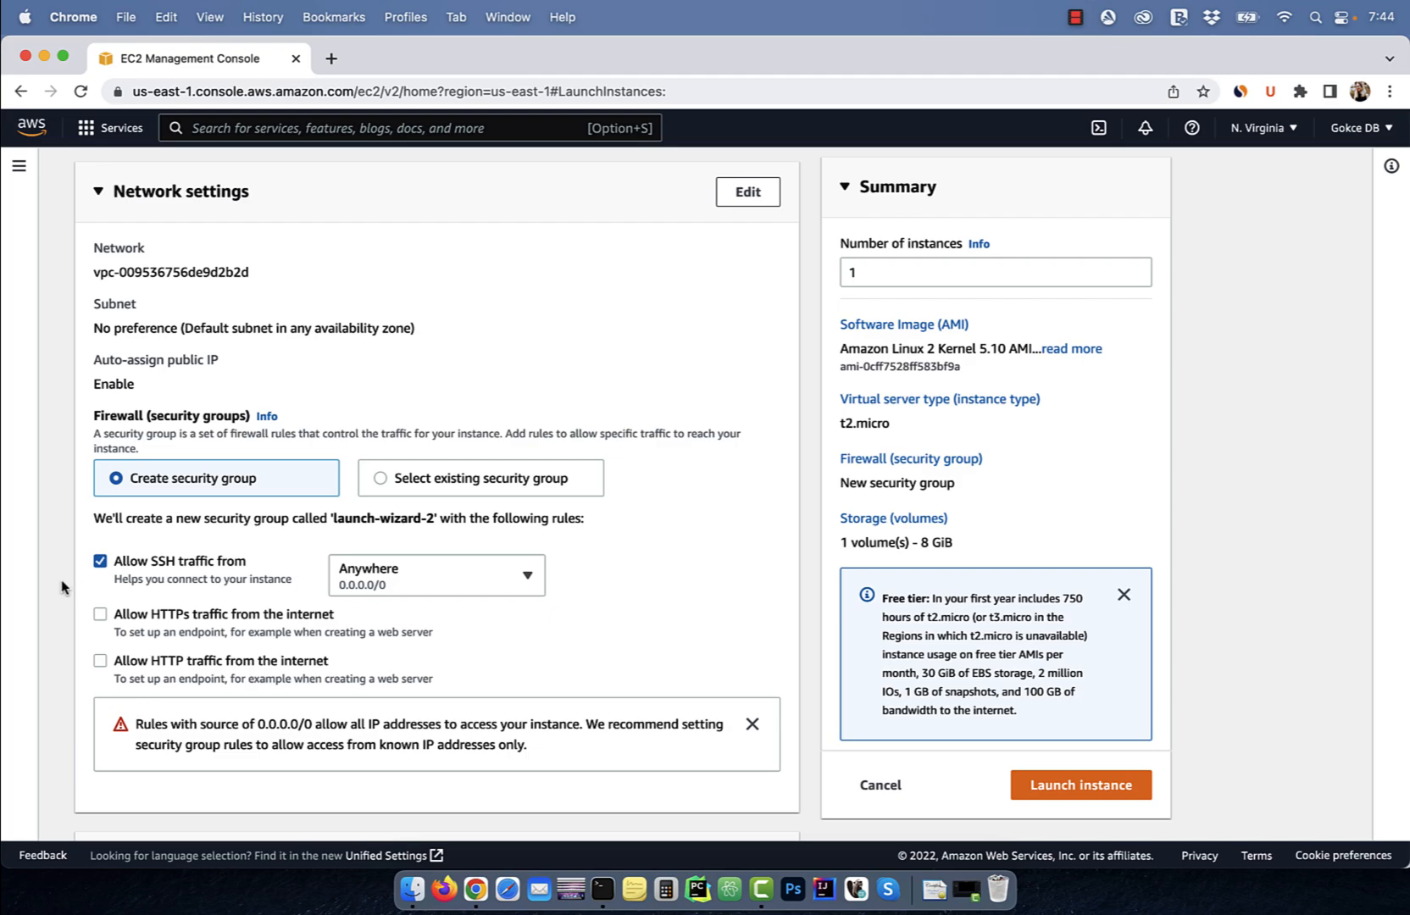
pyautogui.scroll(-3)
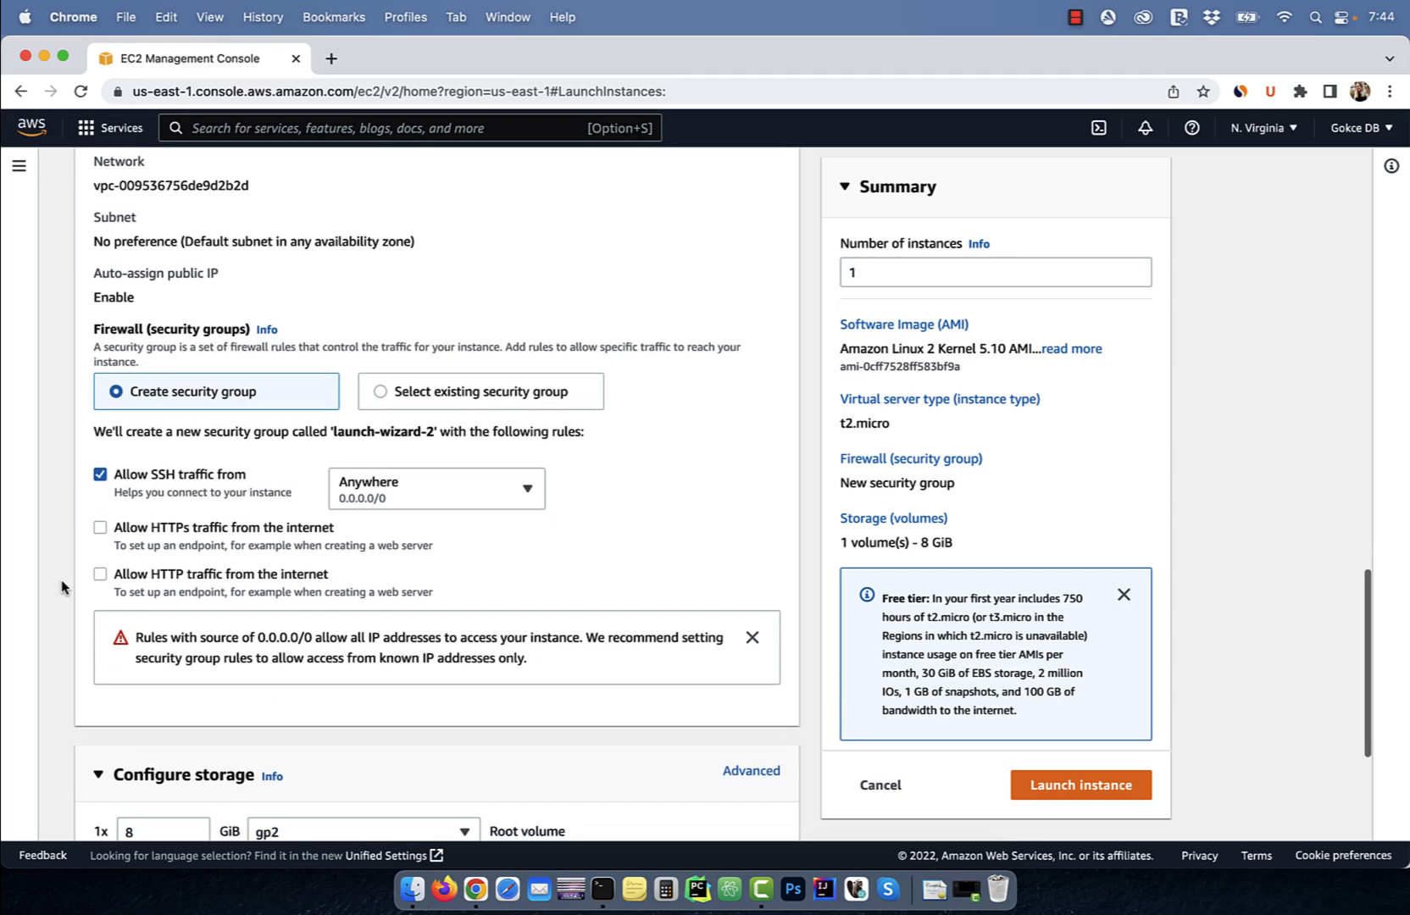
pyautogui.scroll(-3)
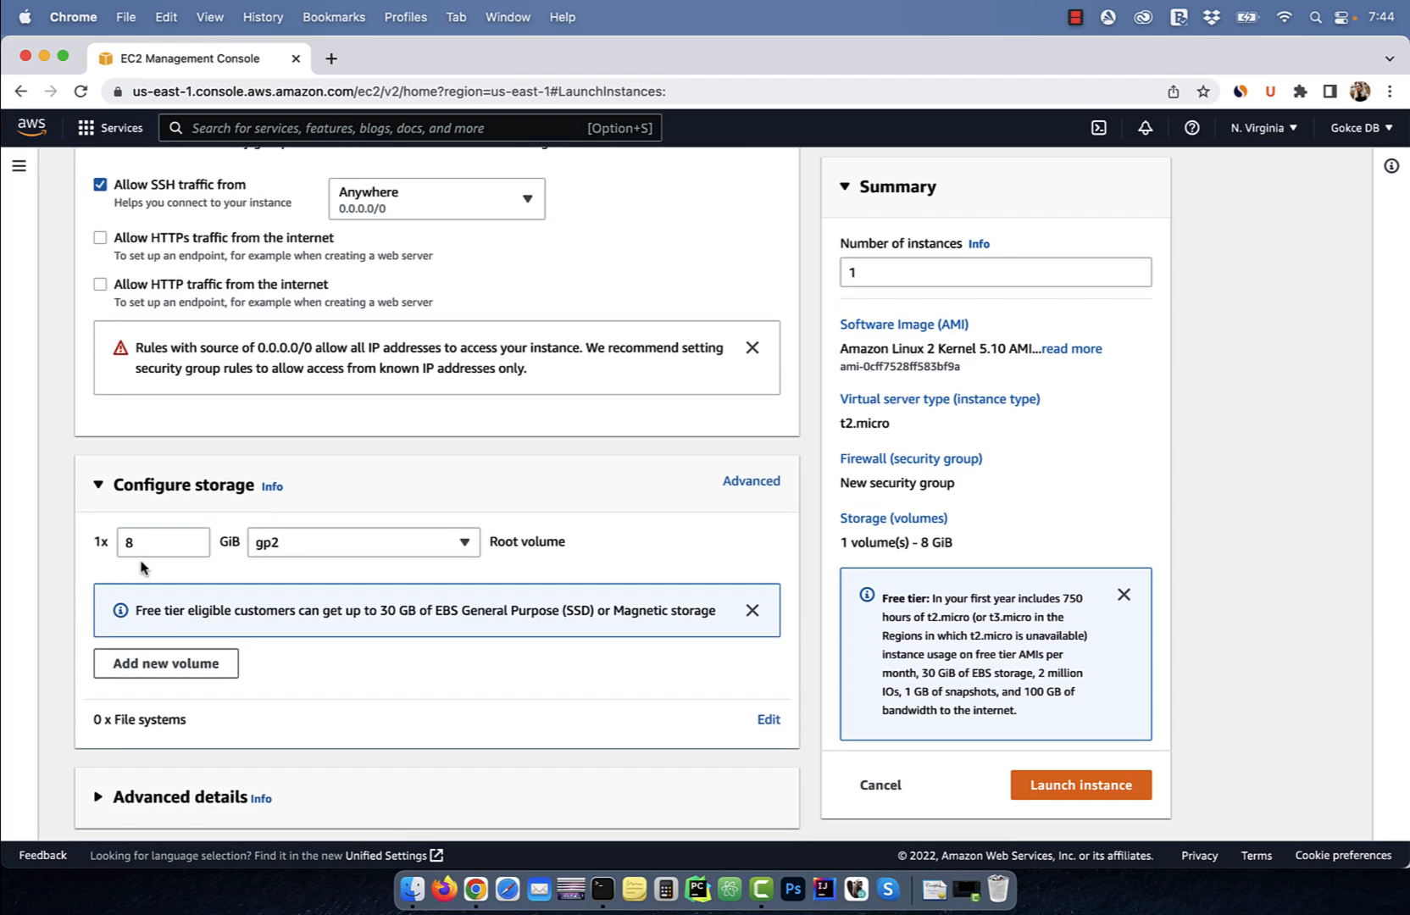
pyautogui.scroll(-3)
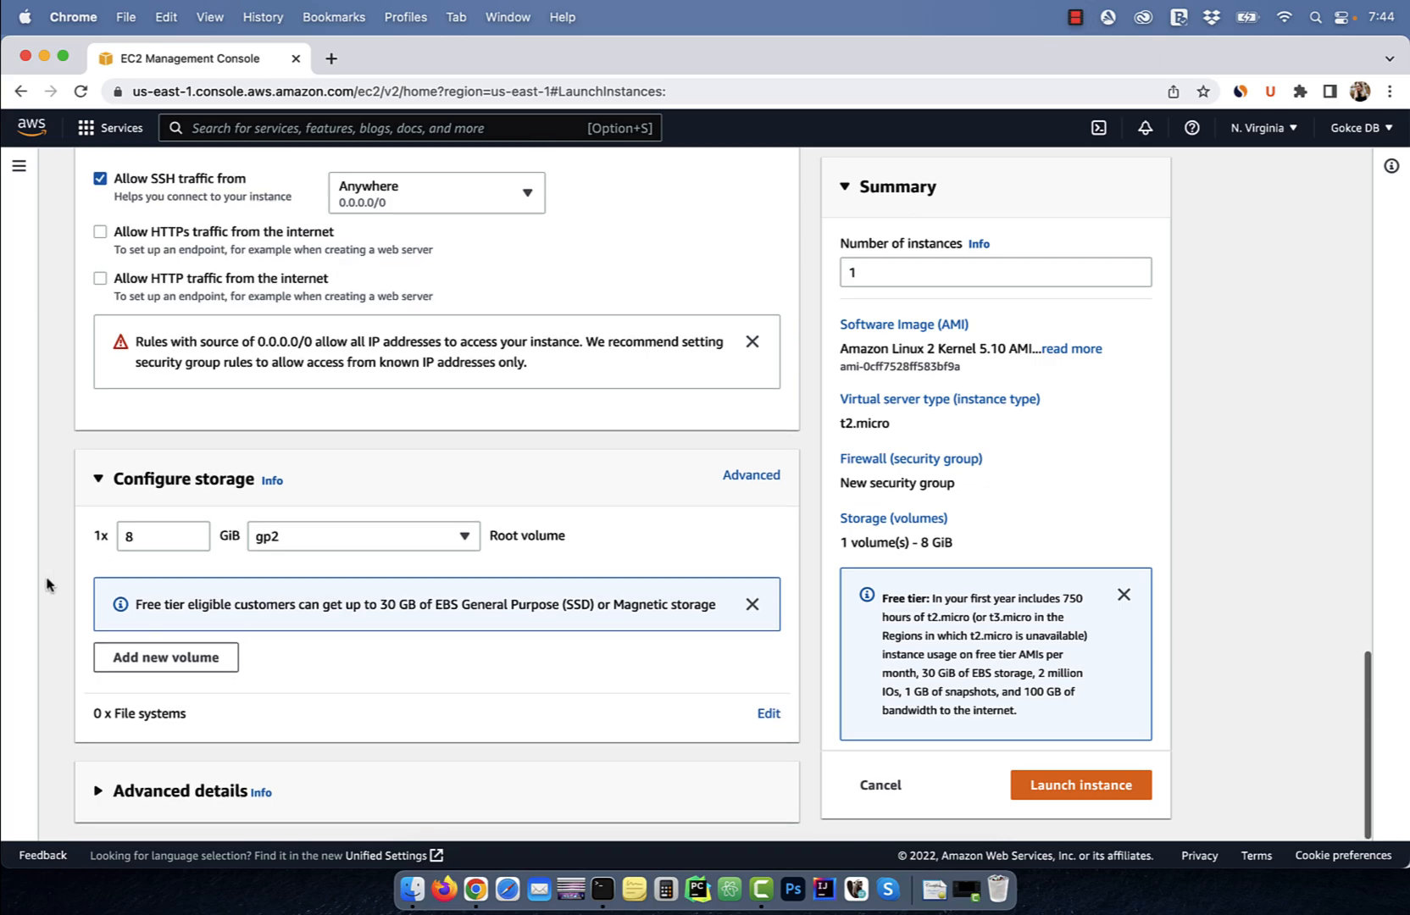
pyautogui.moveTo(1081, 784)
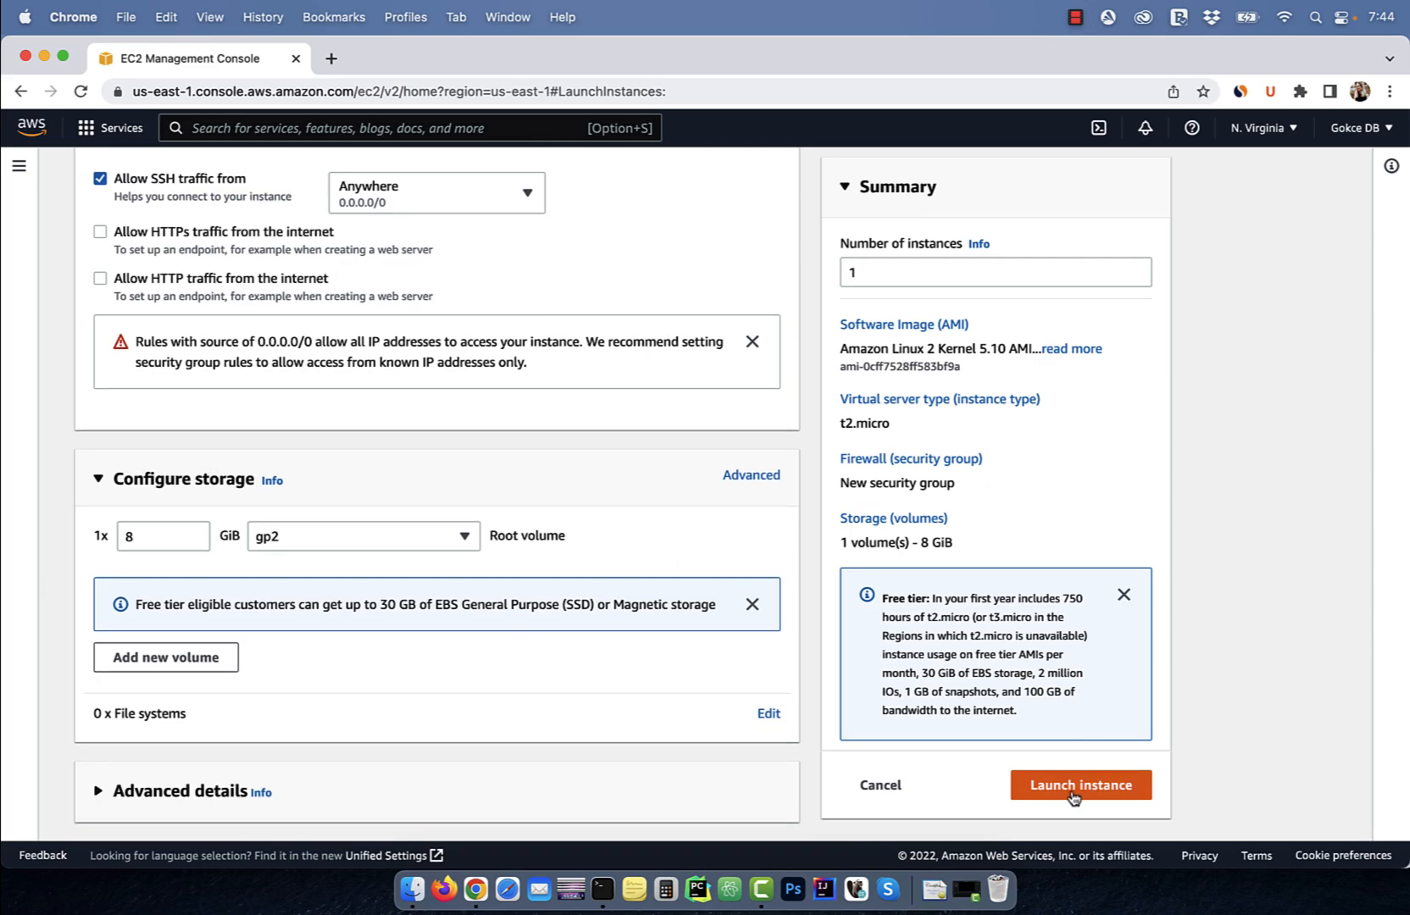
# Step: Launch the instance and refresh the instances list until 'my web server' is Running
pyautogui.click(1081, 784)
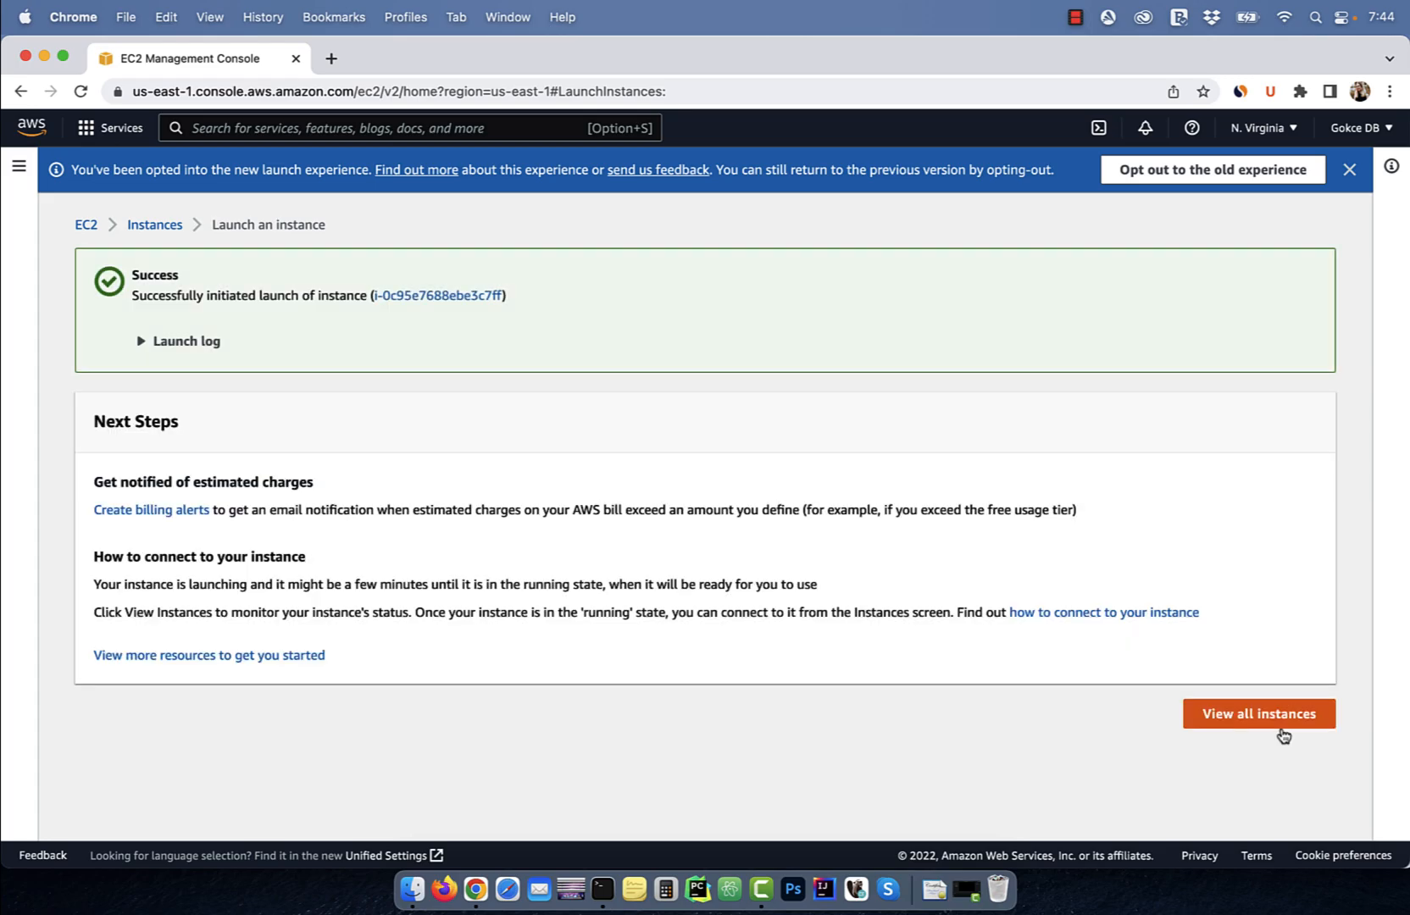
pyautogui.click(1259, 713)
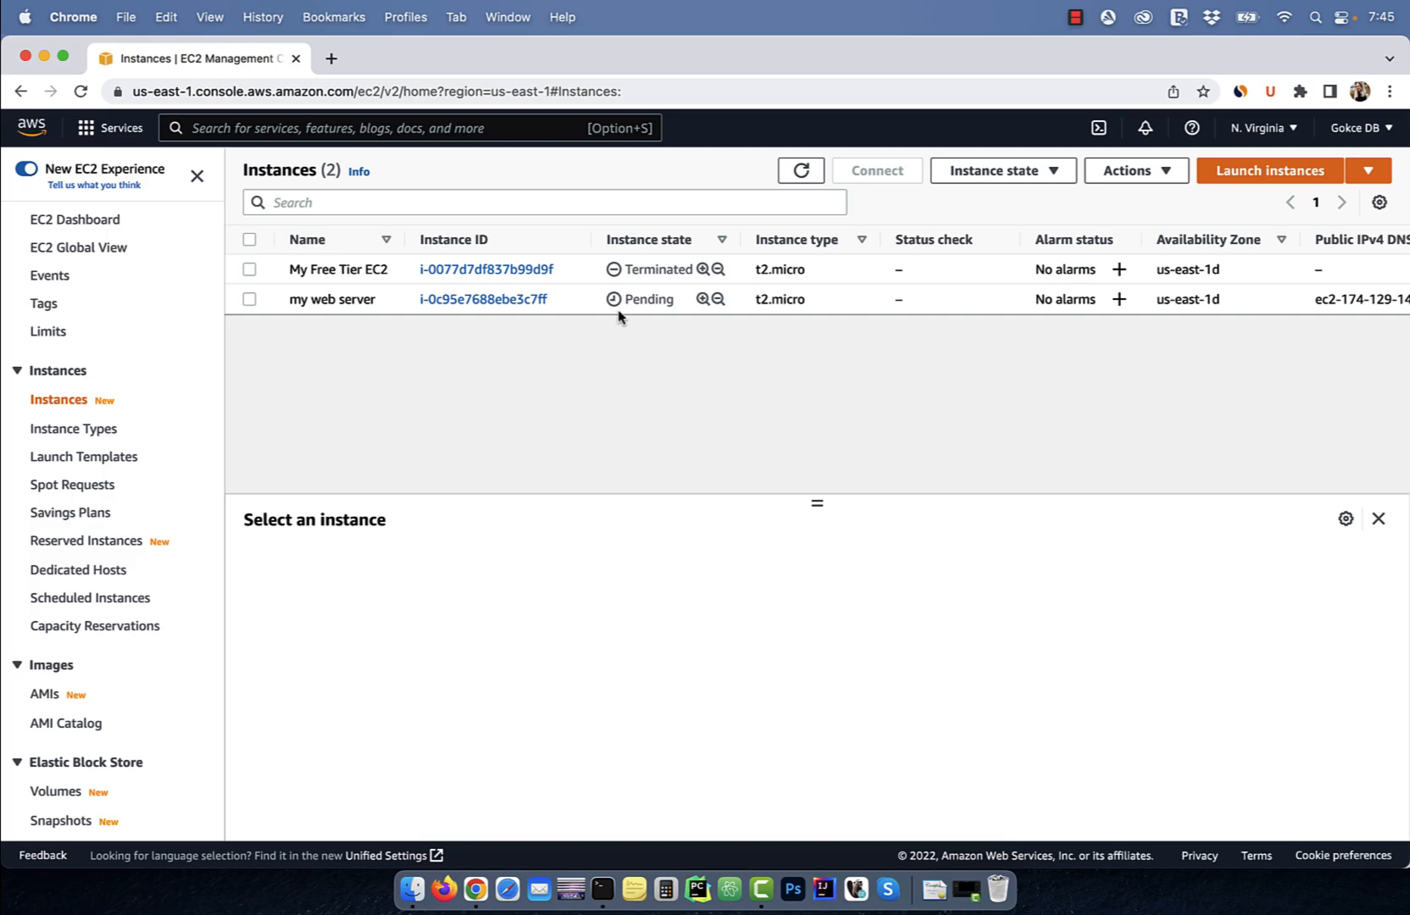
pyautogui.click(80, 92)
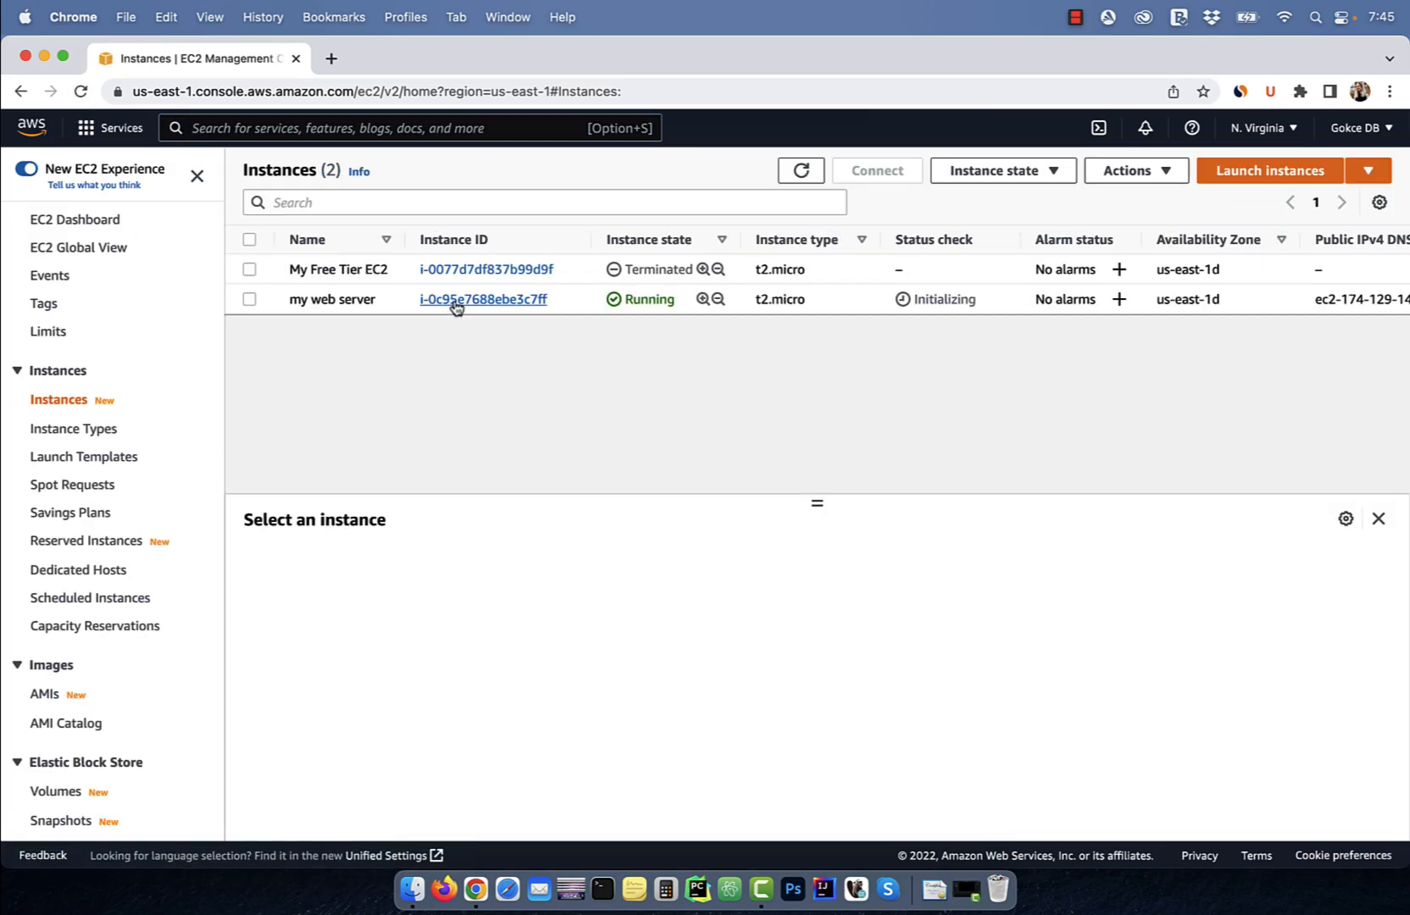
# Step: Show the SSH client connection instructions for the 'my web server' instance
pyautogui.click(483, 298)
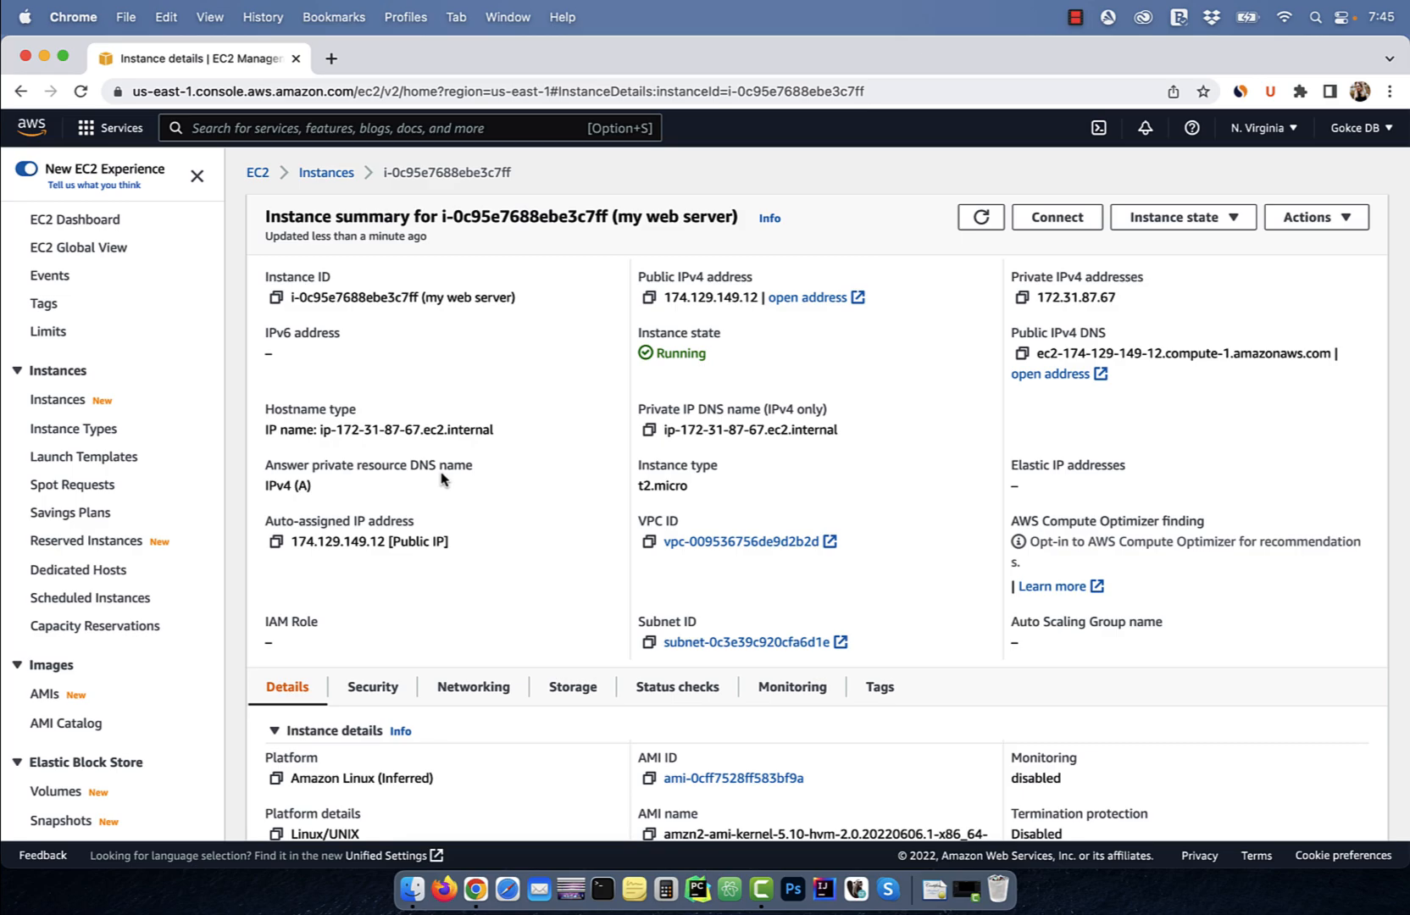
pyautogui.click(1056, 217)
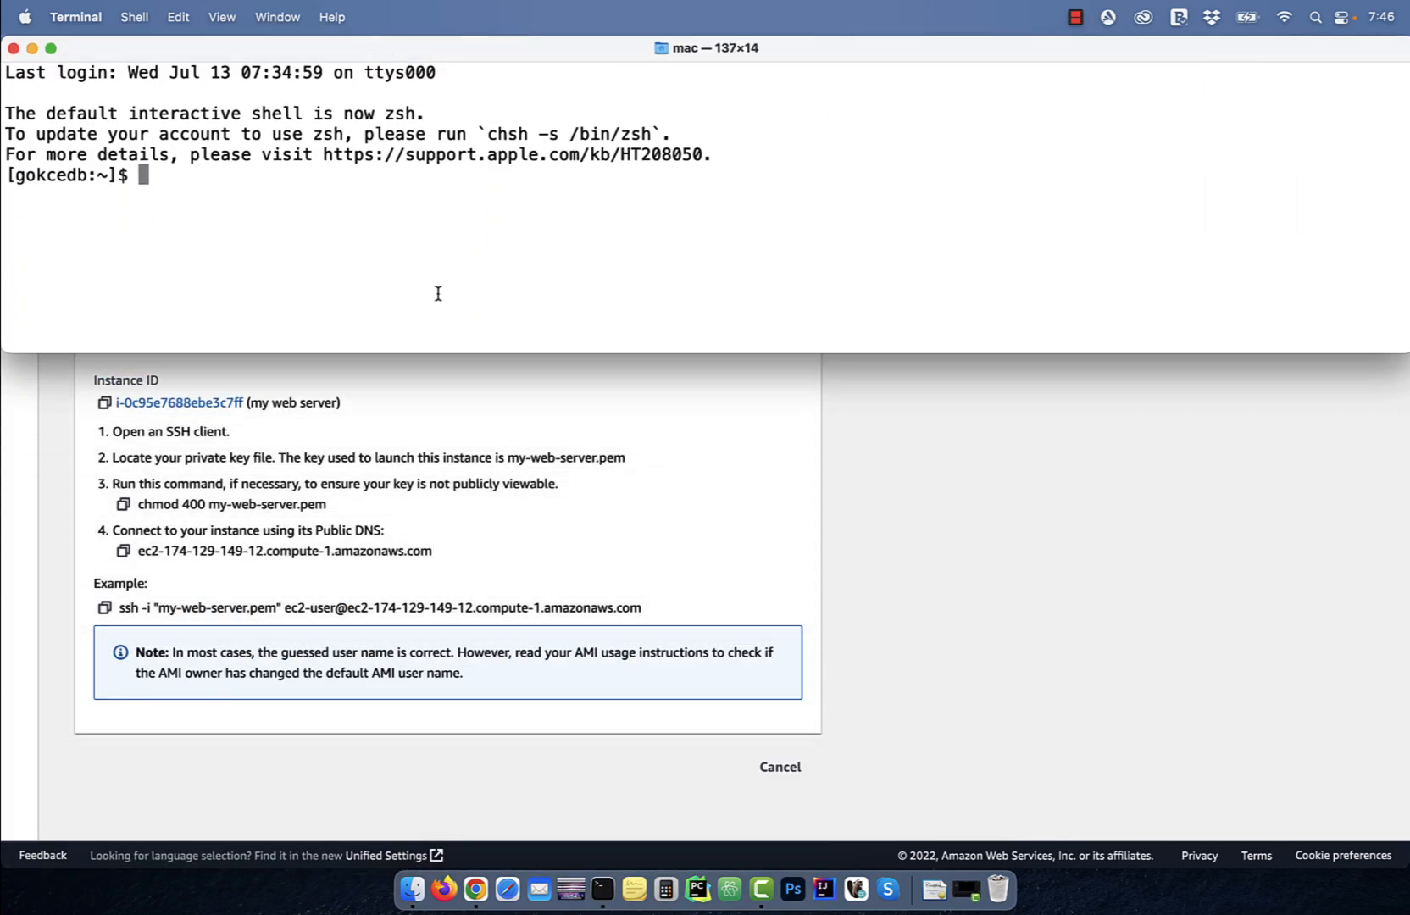
# Step: In Downloads, restrict my-web-server.pem to owner-read-only with chmod 400
pyautogui.write('cd Downloads/')
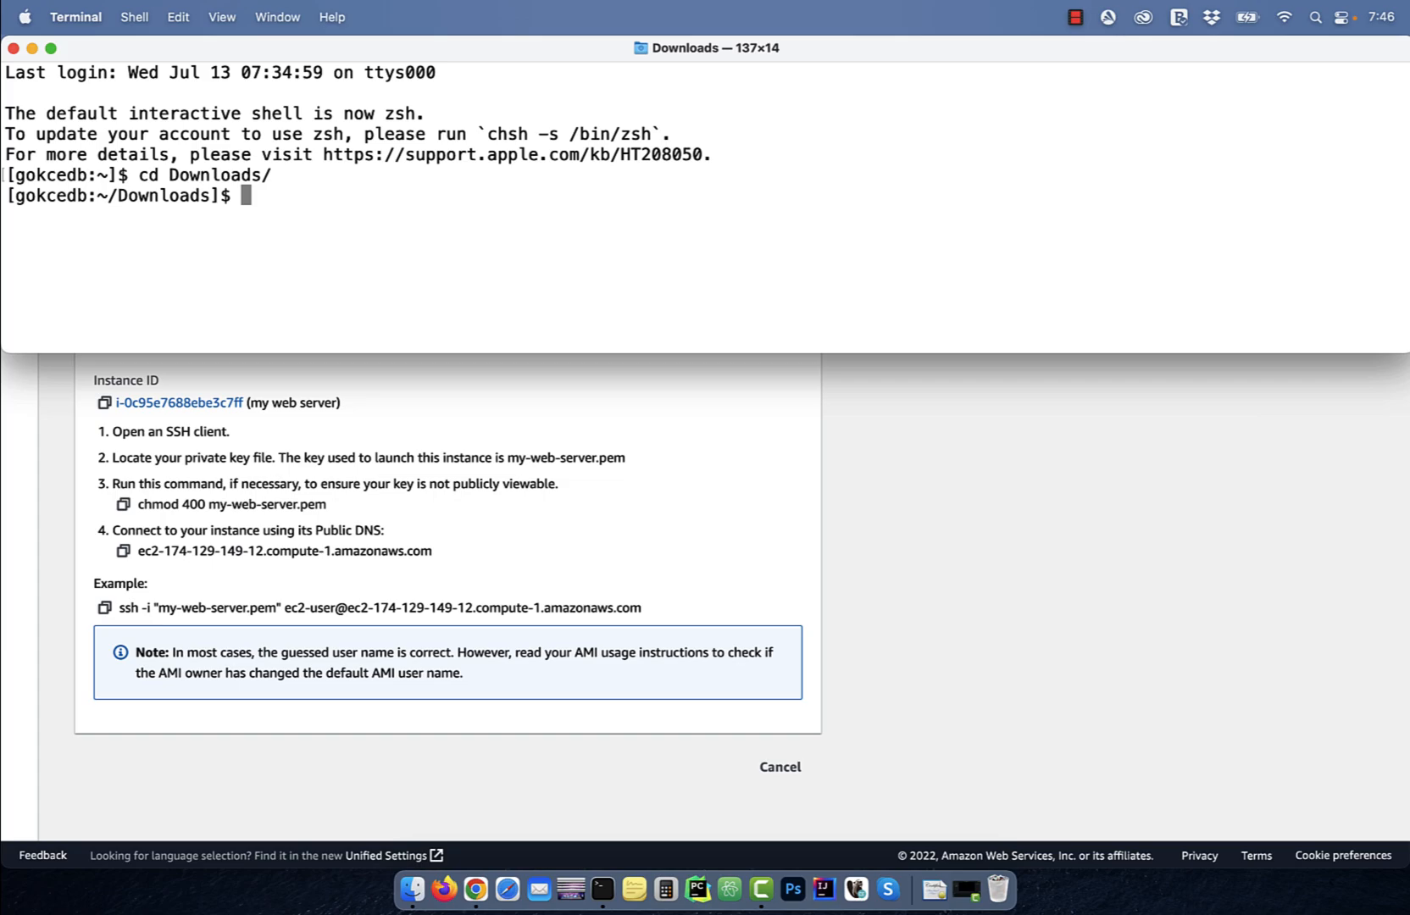
pyautogui.write('chmod 400')
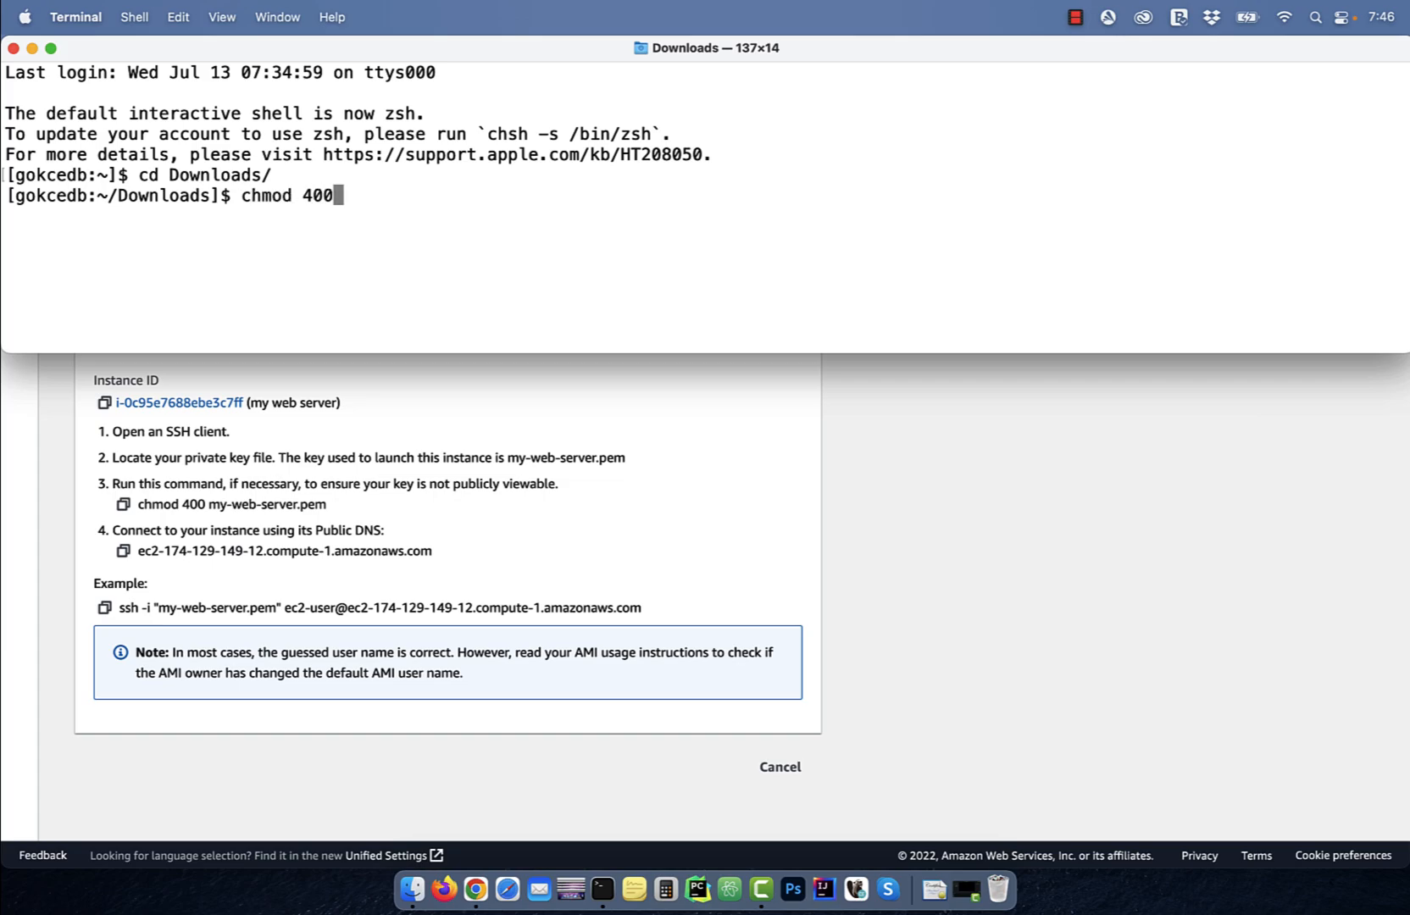
pyautogui.write('my-web-server.pem')
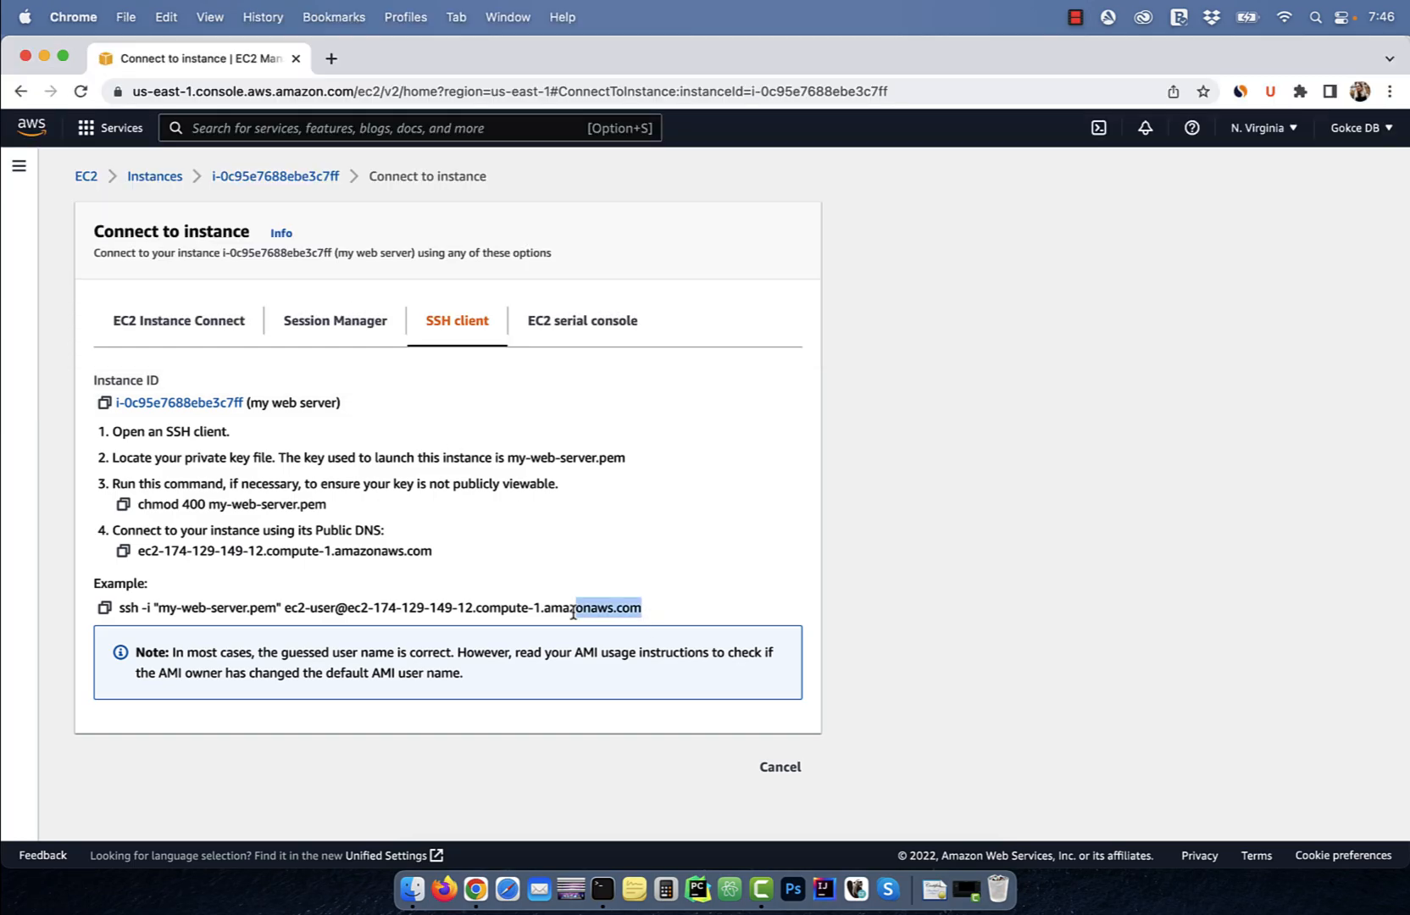
# Step: Run the console's example ssh -i command and accept the host key to log in as ec2-user
pyautogui.tripleClick(378, 609)
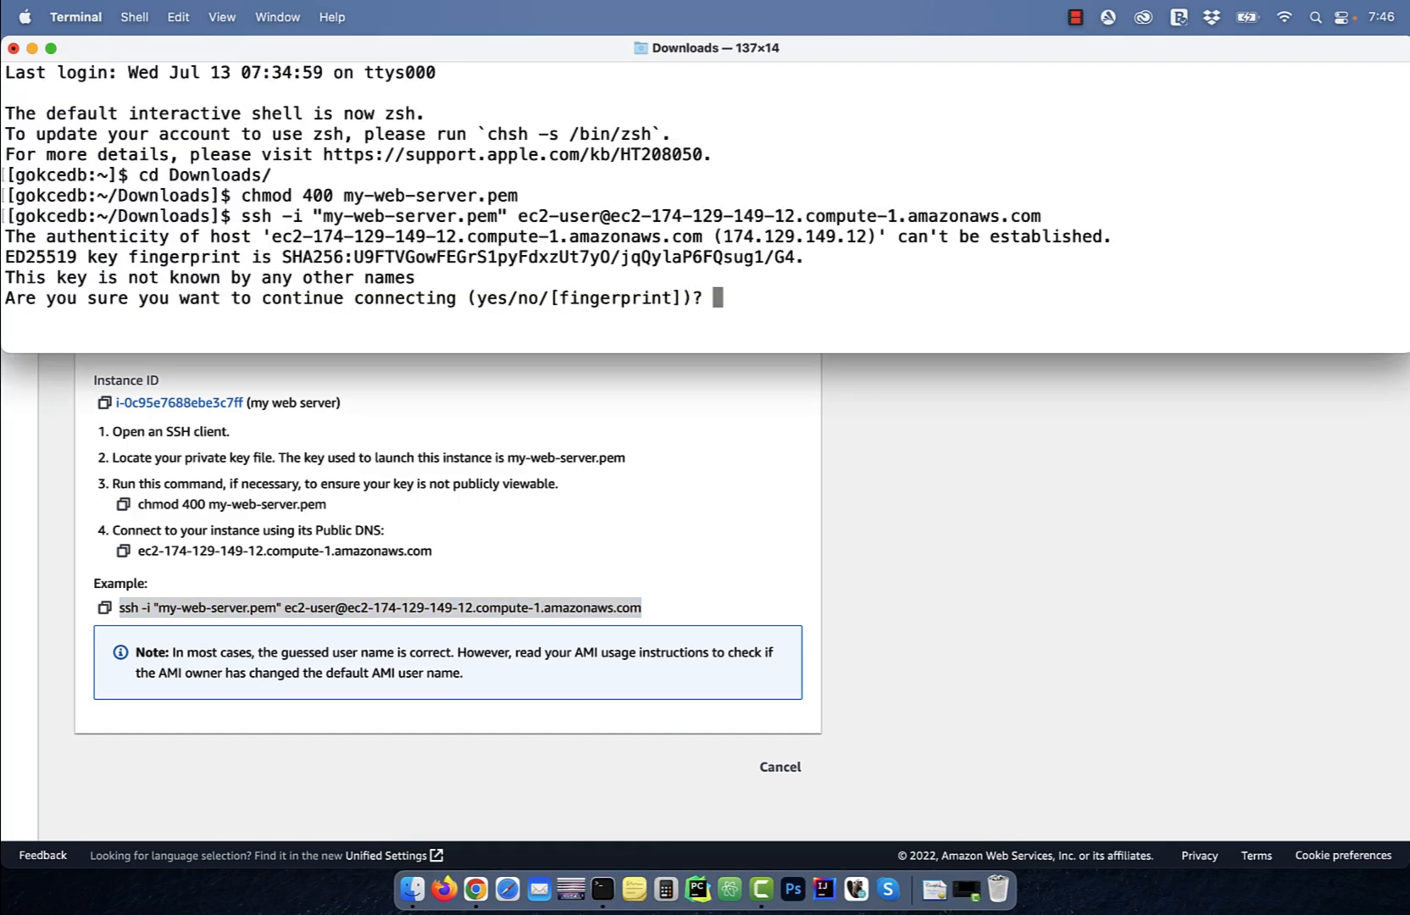
pyautogui.write('yes')
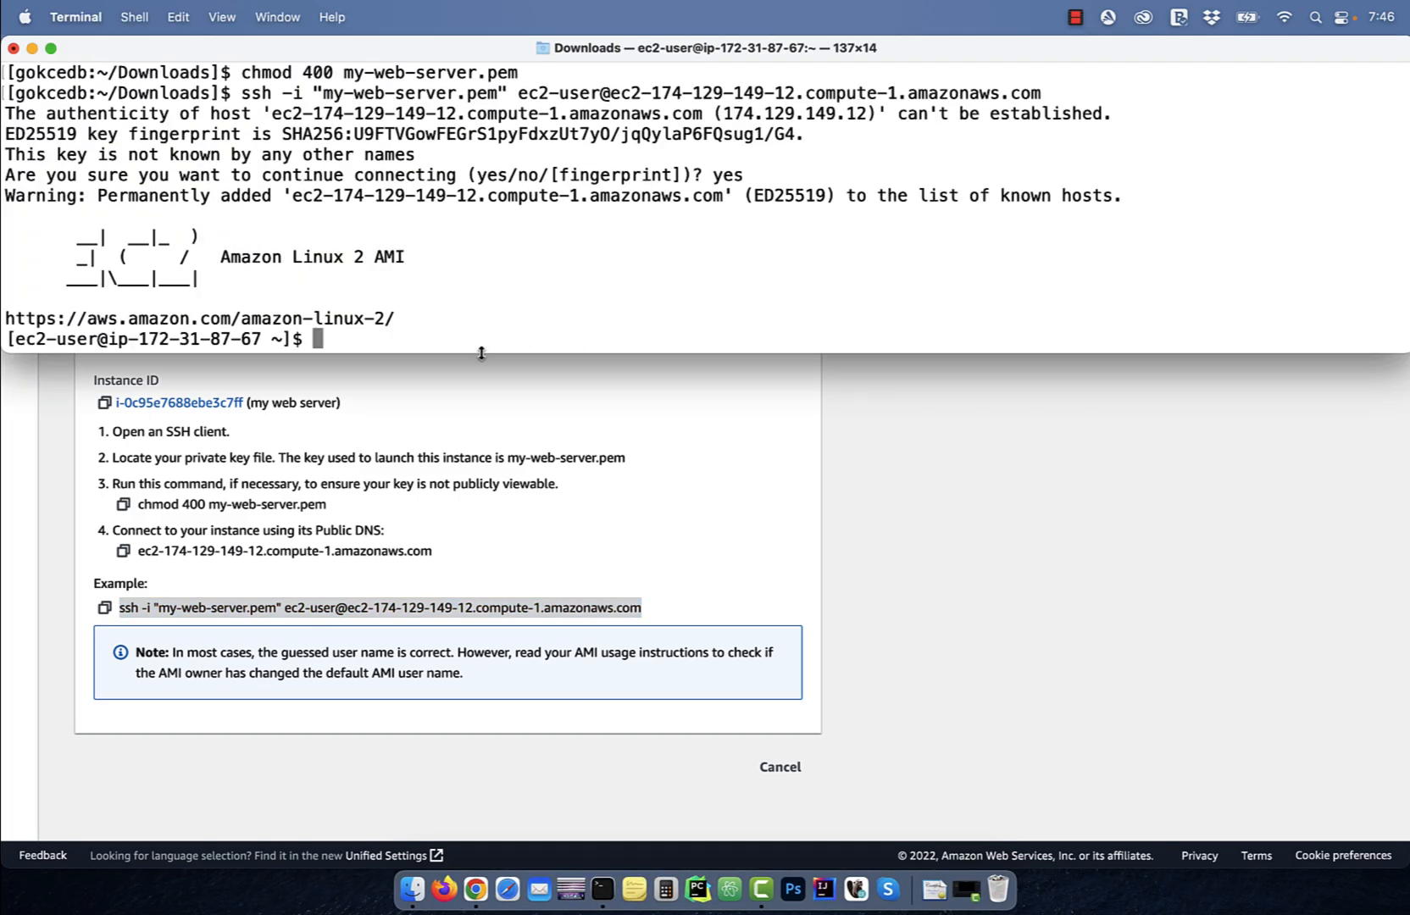
# Step: Display the instance's full hostname with hostname -f and disk usage with df -h
pyautogui.write('host')
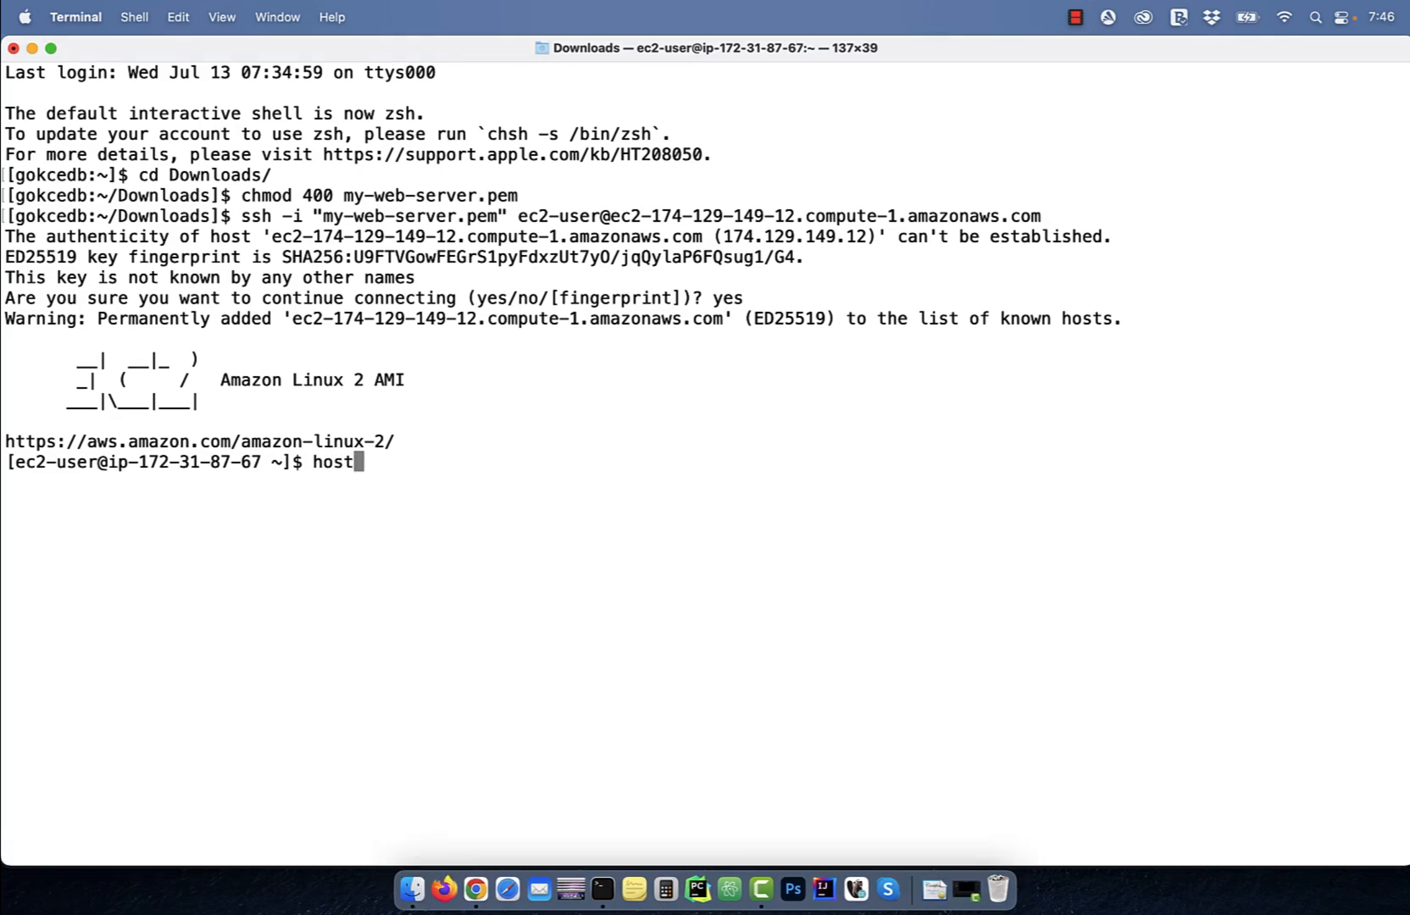
pyautogui.write('name -f')
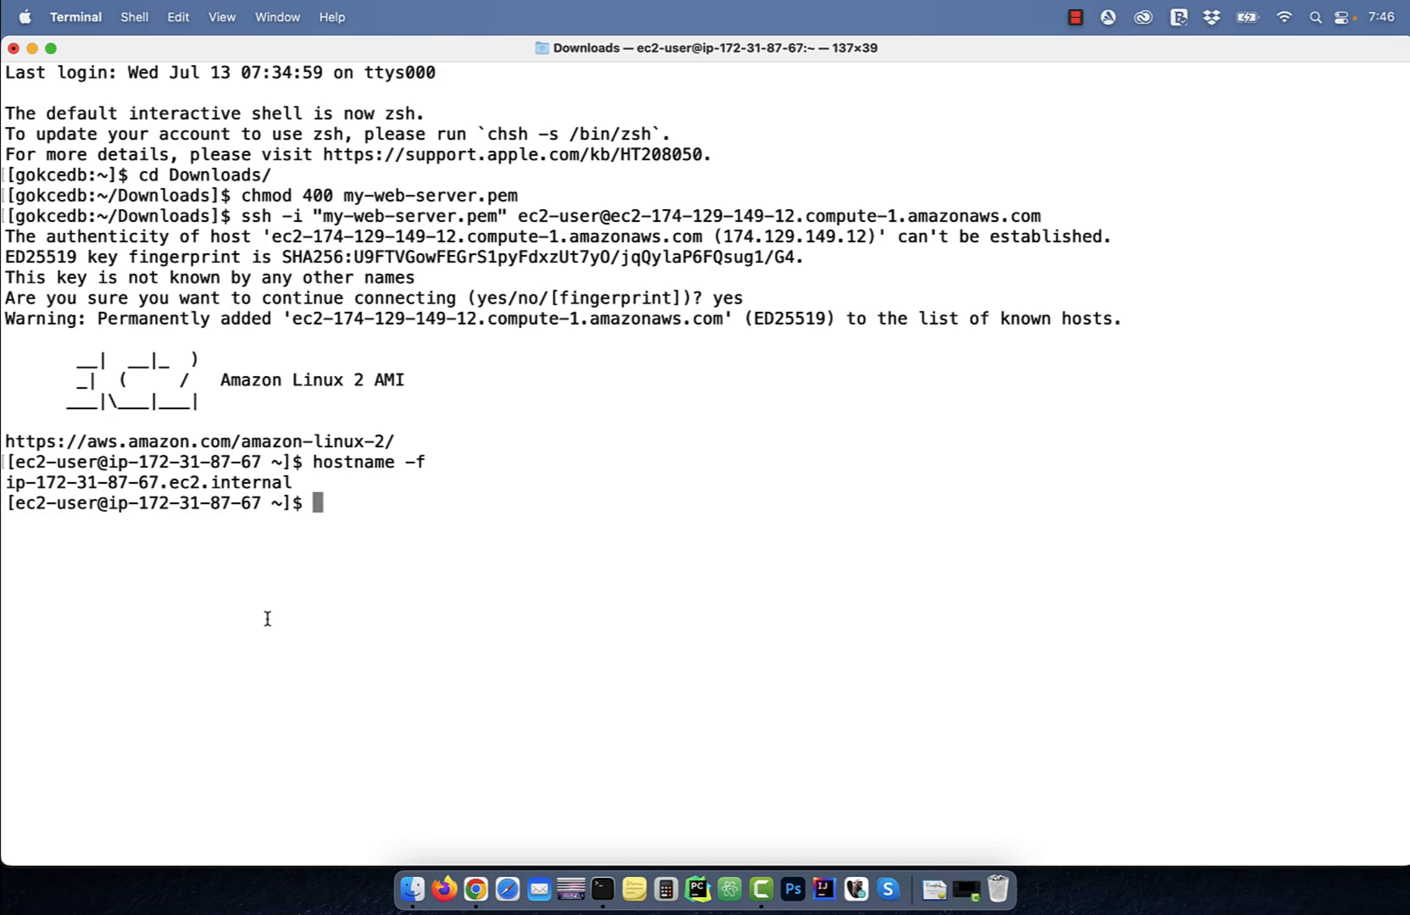
pyautogui.write('df -h')
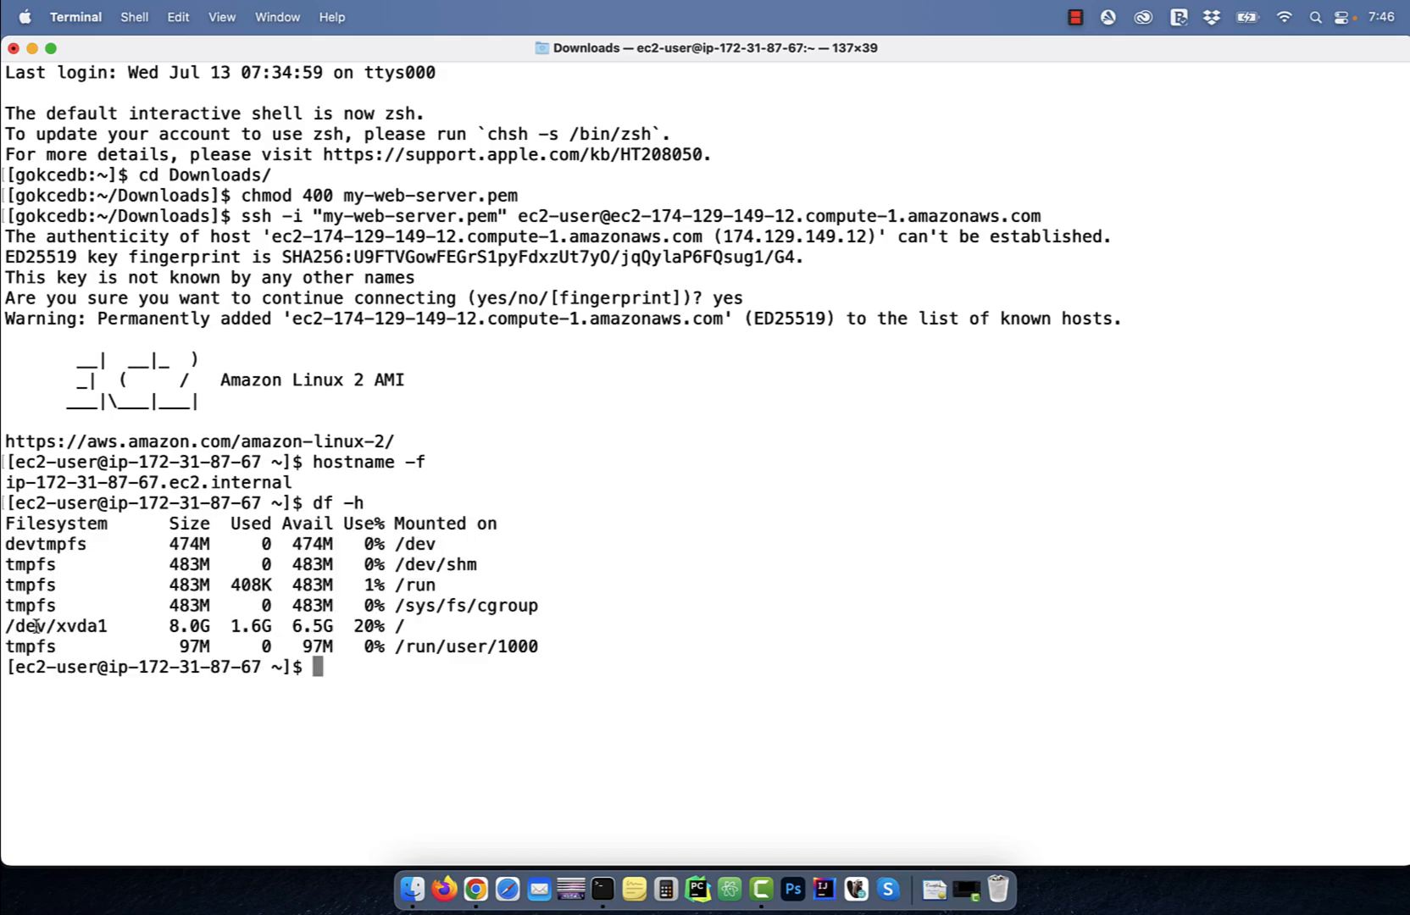
pyautogui.doubleClick(54, 625)
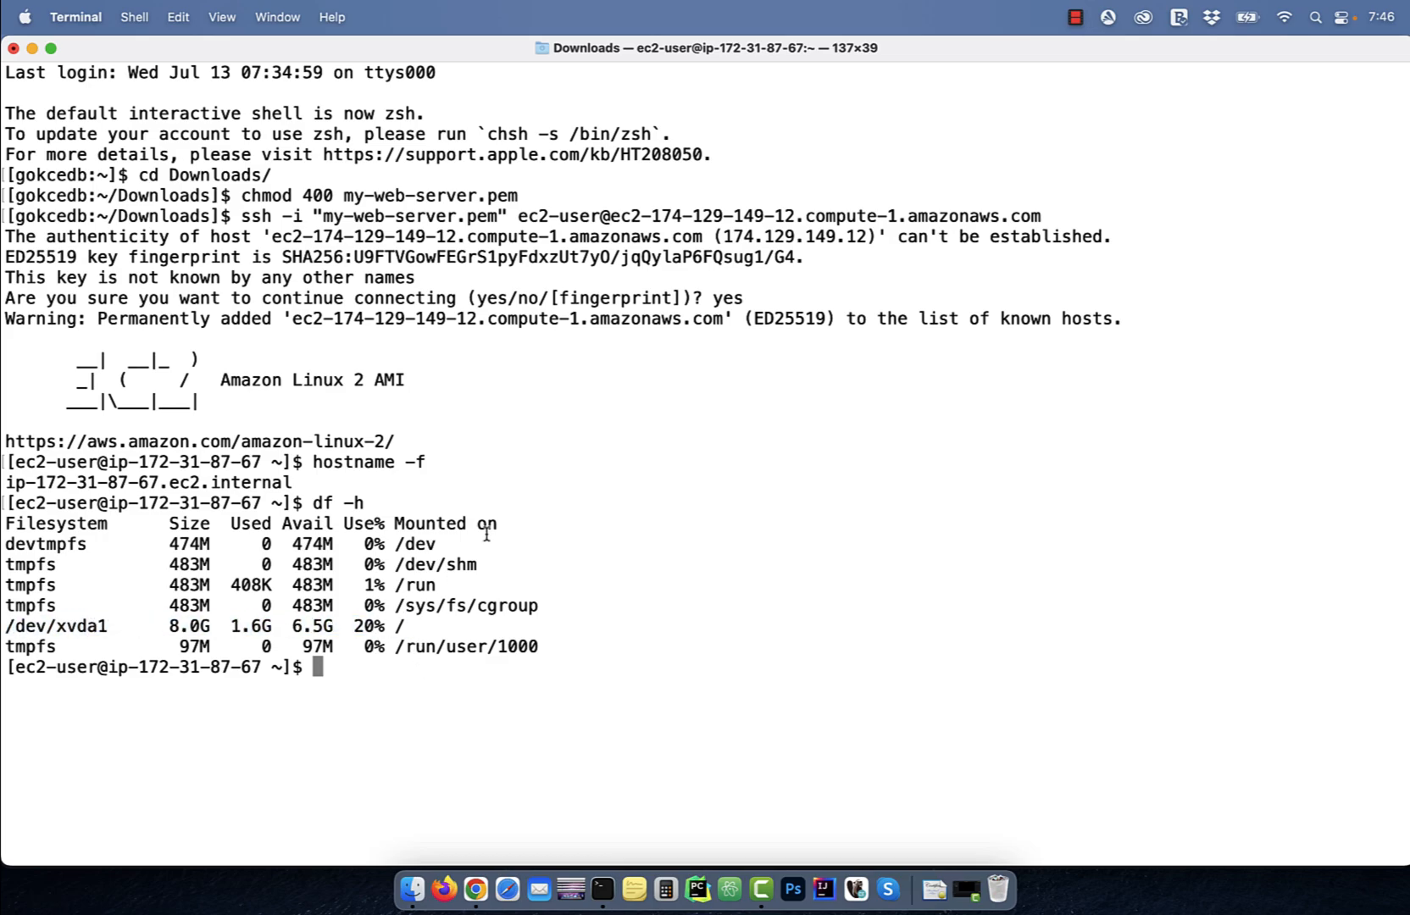
# Step: Run top to view live processes, then quit back to the remote prompt
pyautogui.write('top')
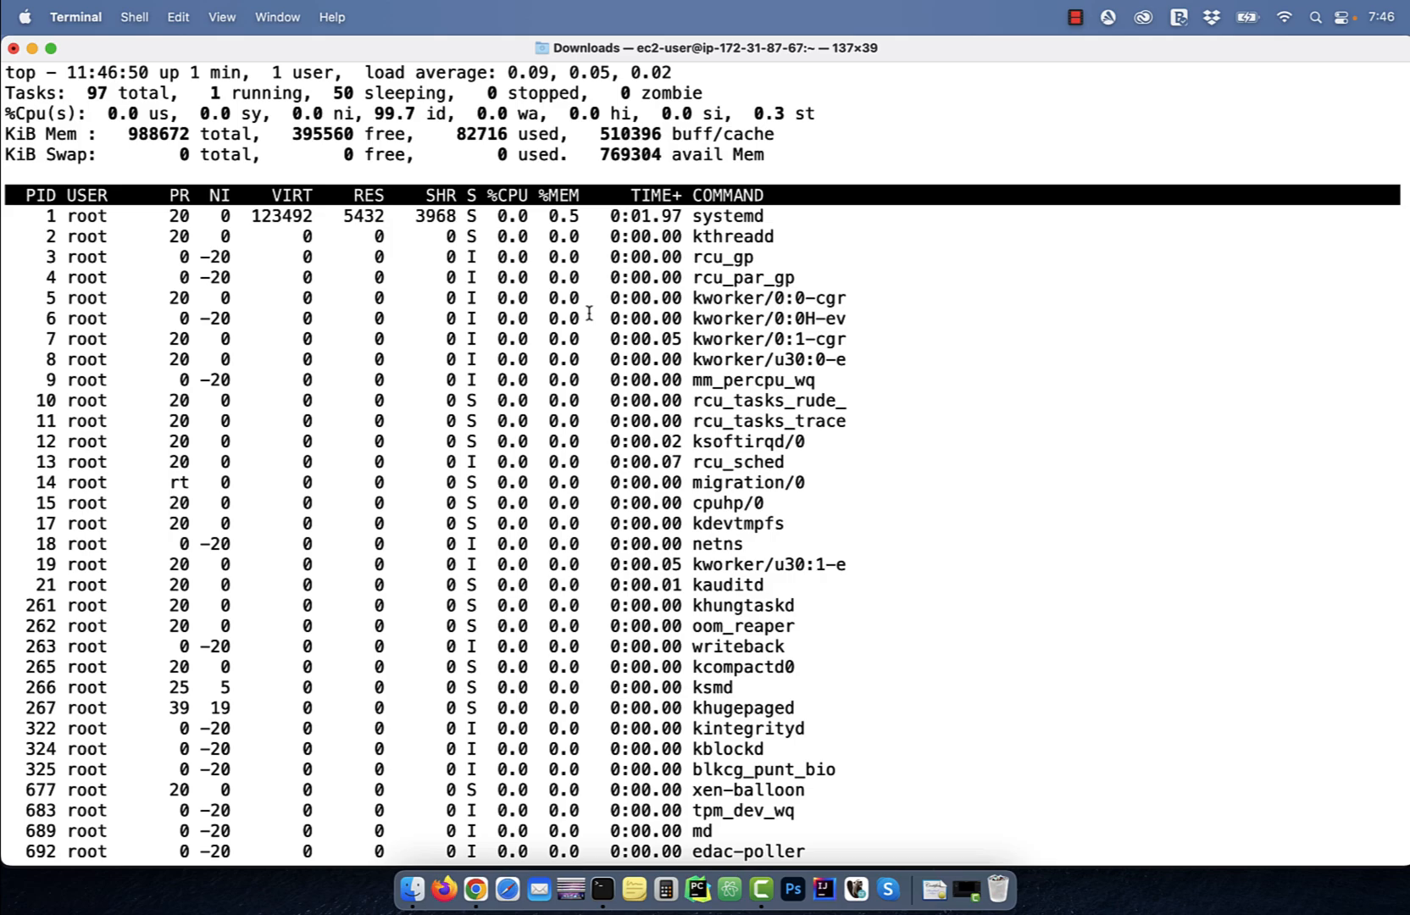
pyautogui.press('q')
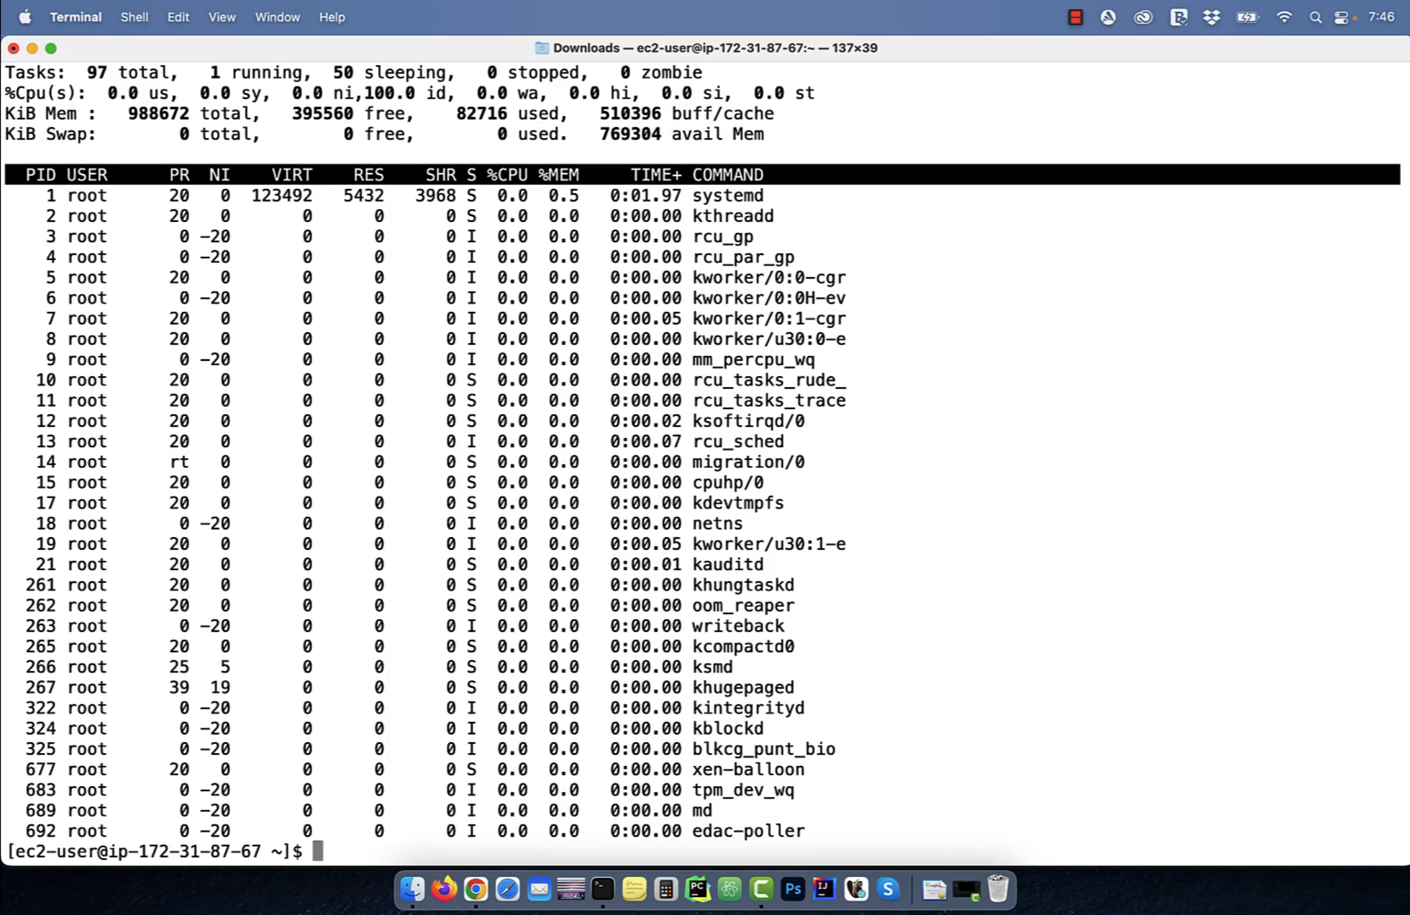